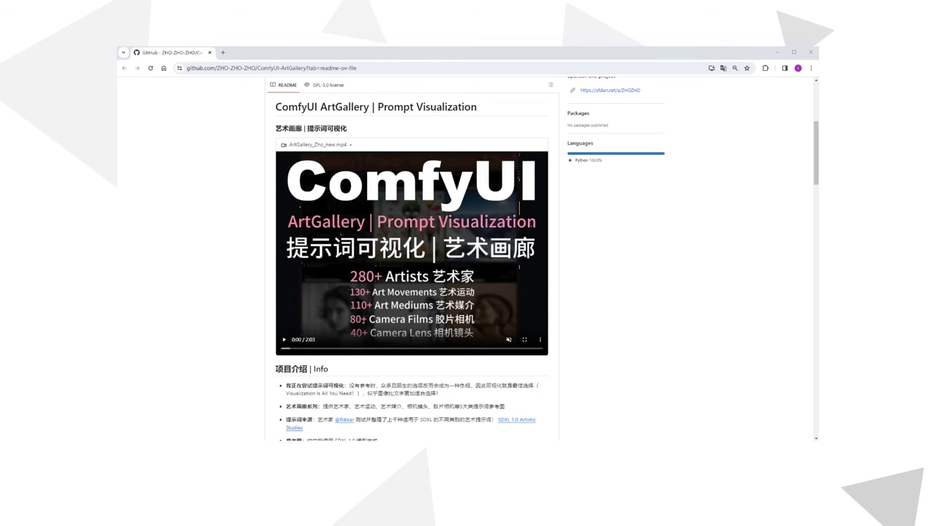
# - Go to github.com/cubiq/ComfyUI_IPAdapter_plus and reveal its clone and ZIP download options
pyautogui.write('github.com/cubiq/ComfyUI_IPAdapter_plus')
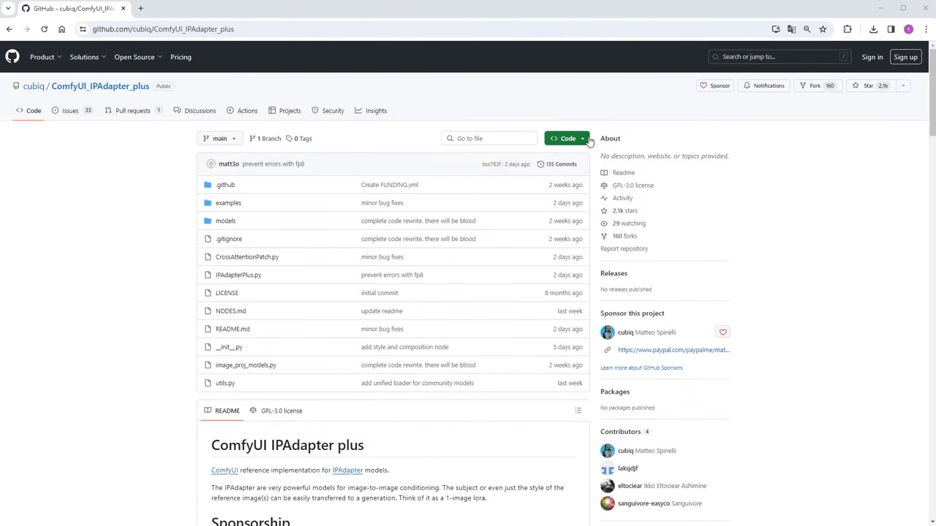
pyautogui.click(565, 138)
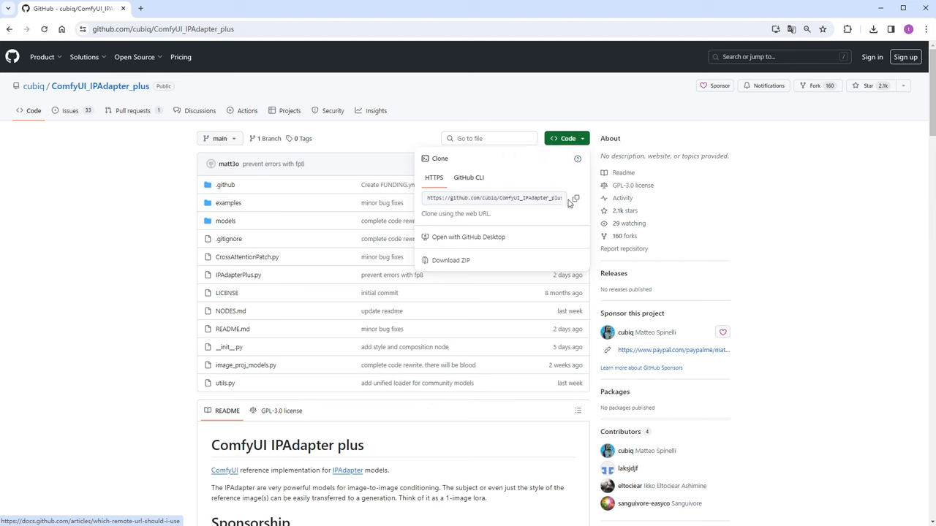
pyautogui.moveTo(535, 233)
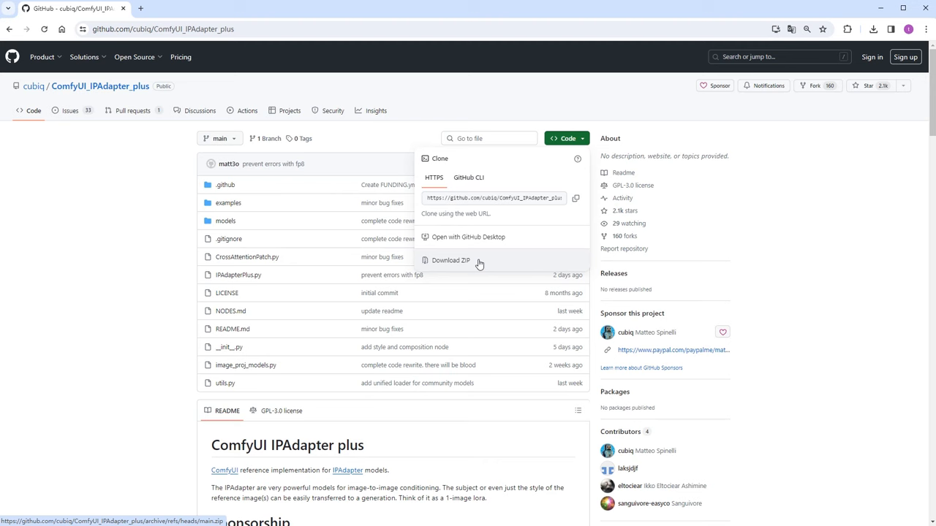
# - Scroll to Installation and highlight the CLIP Vision and IPAdapter model file lists
pyautogui.scroll(-3)
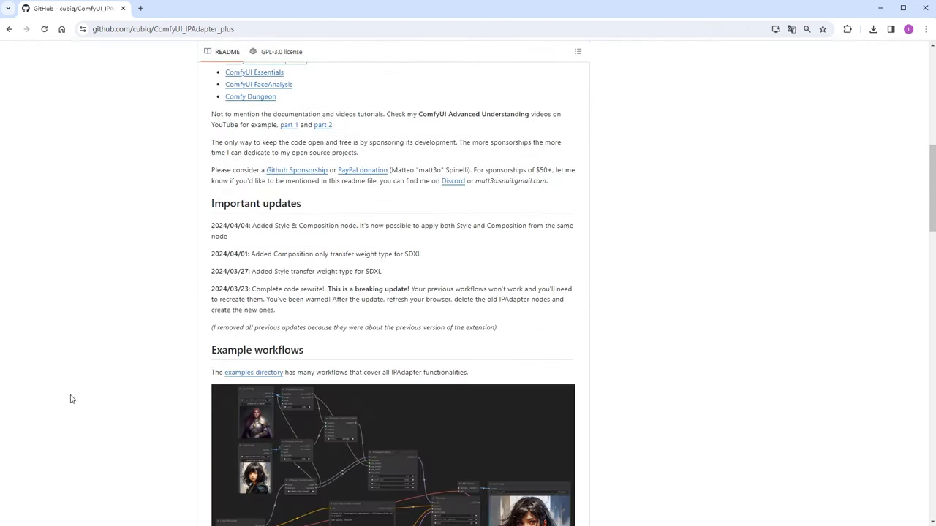
pyautogui.scroll(-3)
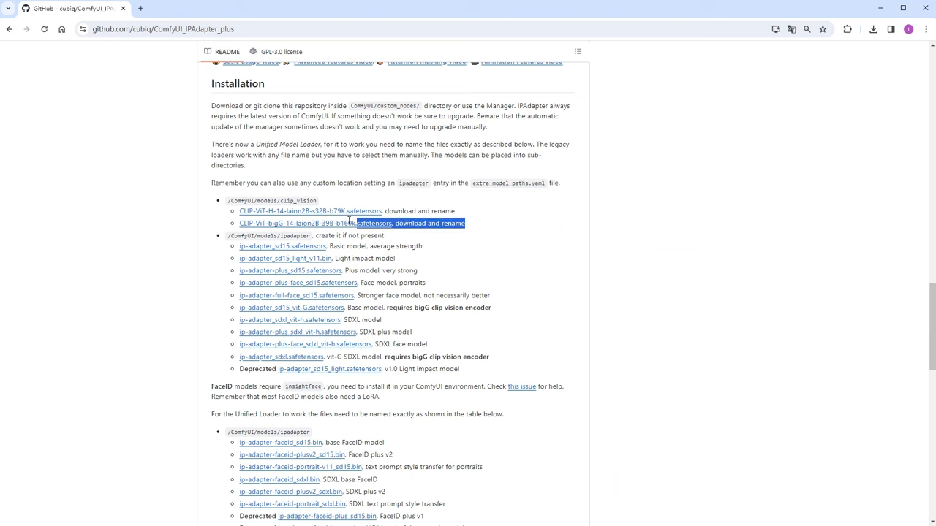
pyautogui.moveTo(351, 223); pyautogui.dragTo(234, 210)
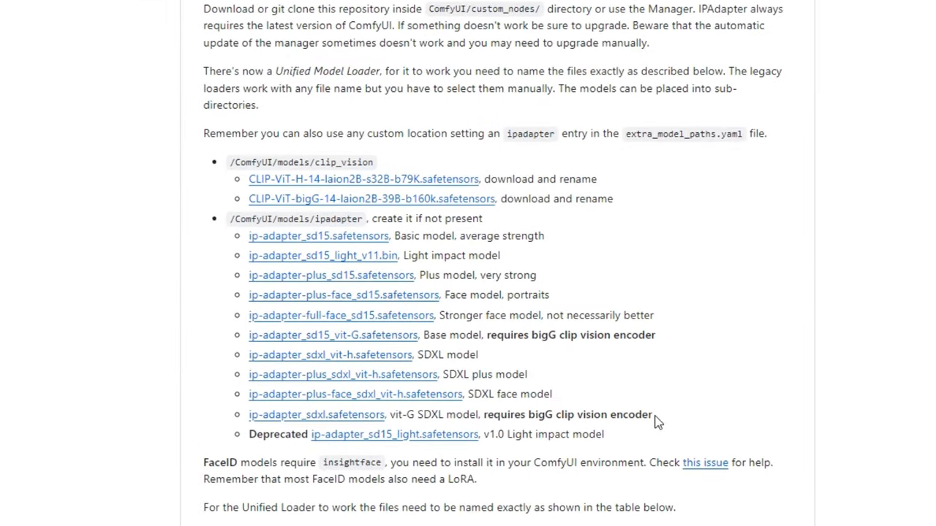
pyautogui.moveTo(263, 335); pyautogui.dragTo(652, 415)
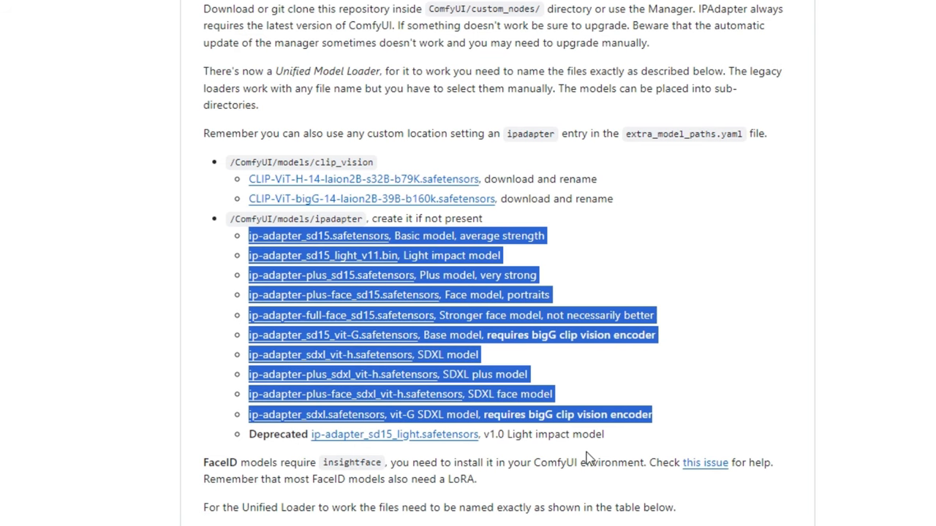
pyautogui.moveTo(618, 448)
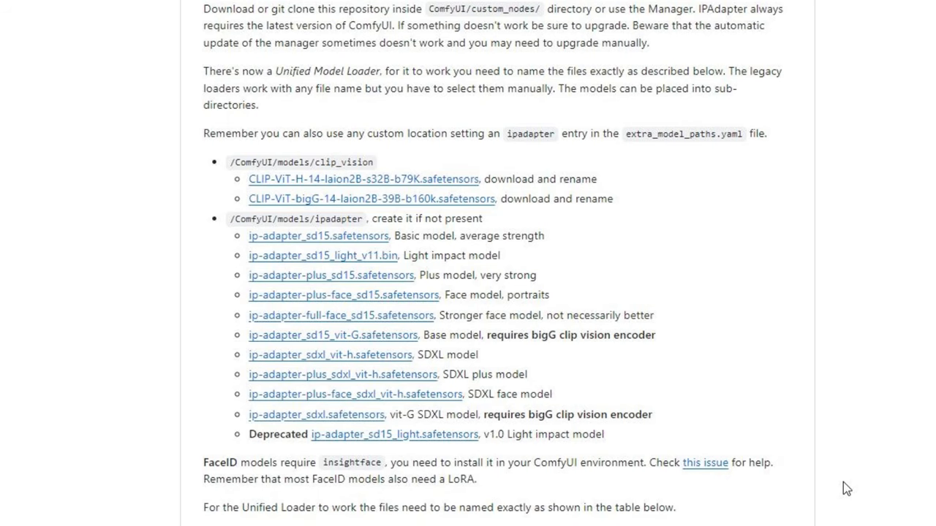
# - Scroll to the FaceID section and highlight the insightface requirement
pyautogui.scroll(-3)
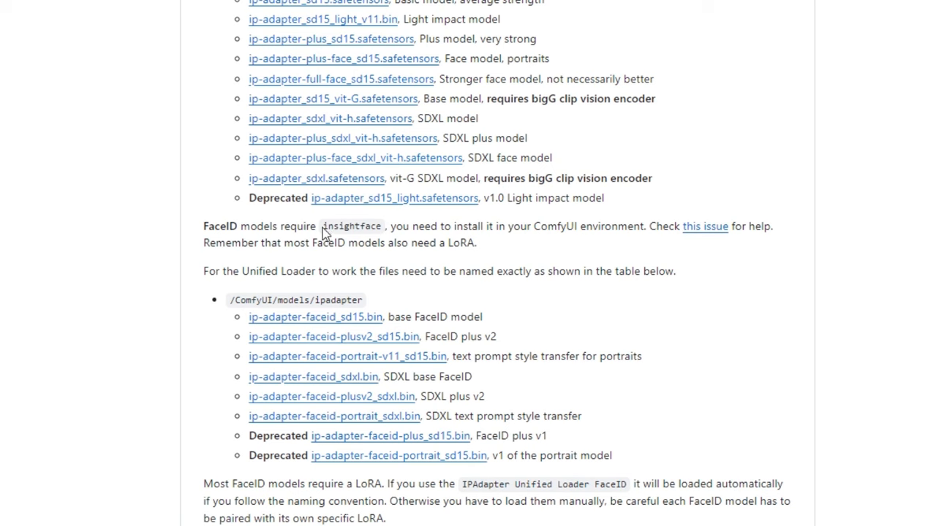
pyautogui.doubleClick(352, 226)
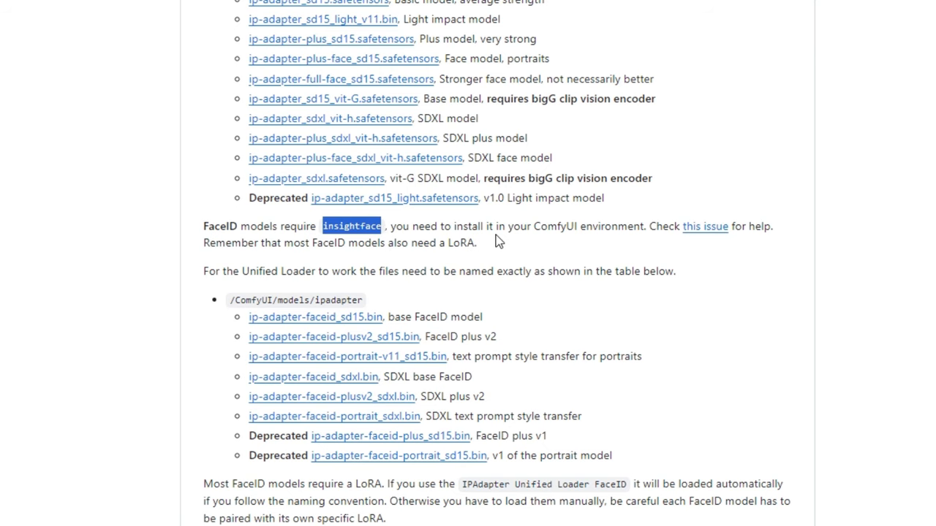
pyautogui.moveTo(517, 249)
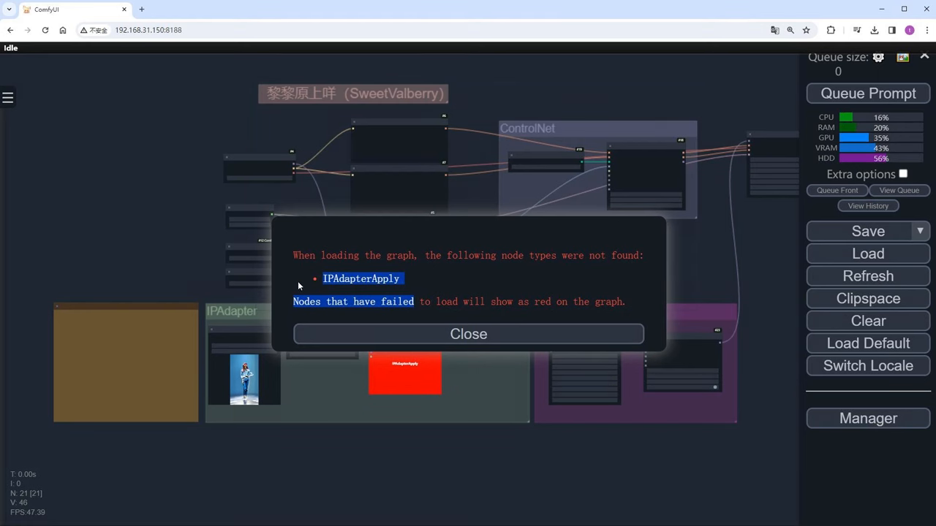
# - Dismiss the missing-node warning, add IPAdapter Advanced in its place, and queue generation
pyautogui.click(468, 334)
pyautogui.write('ipa')
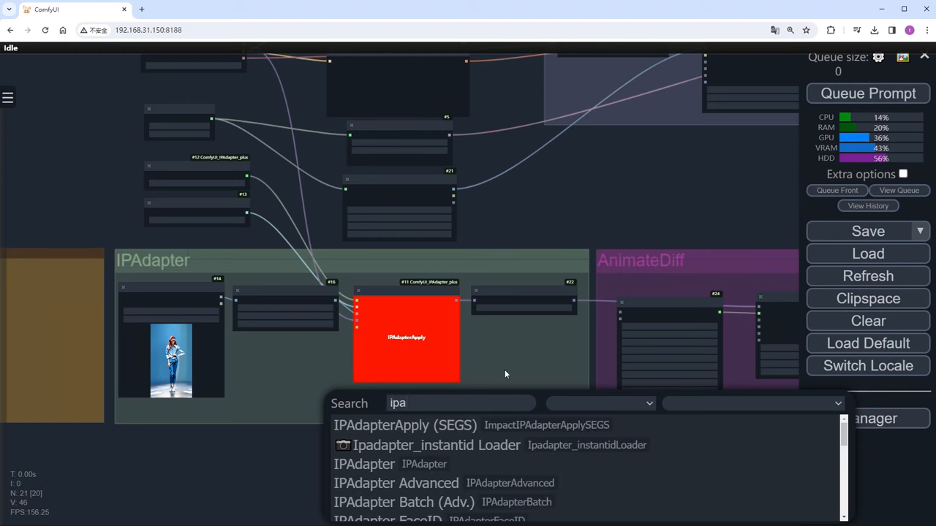
pyautogui.click(364, 464)
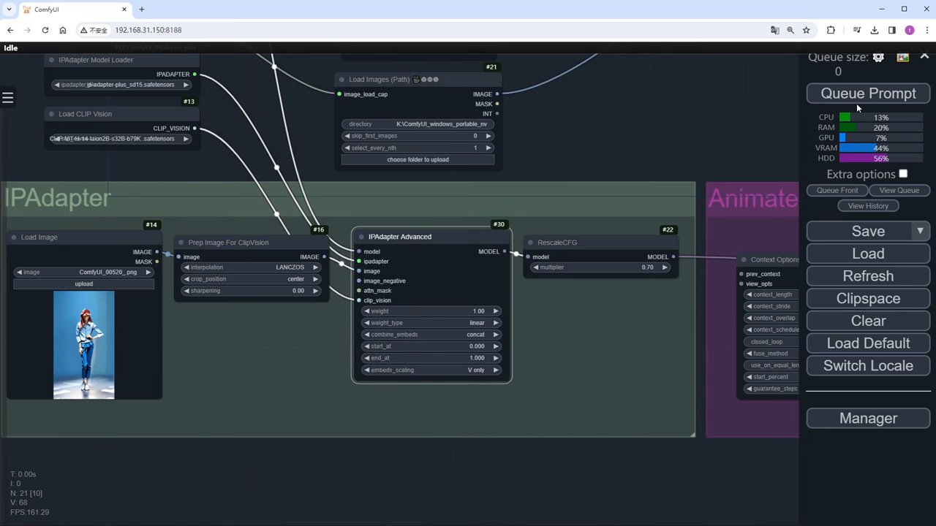
pyautogui.click(866, 93)
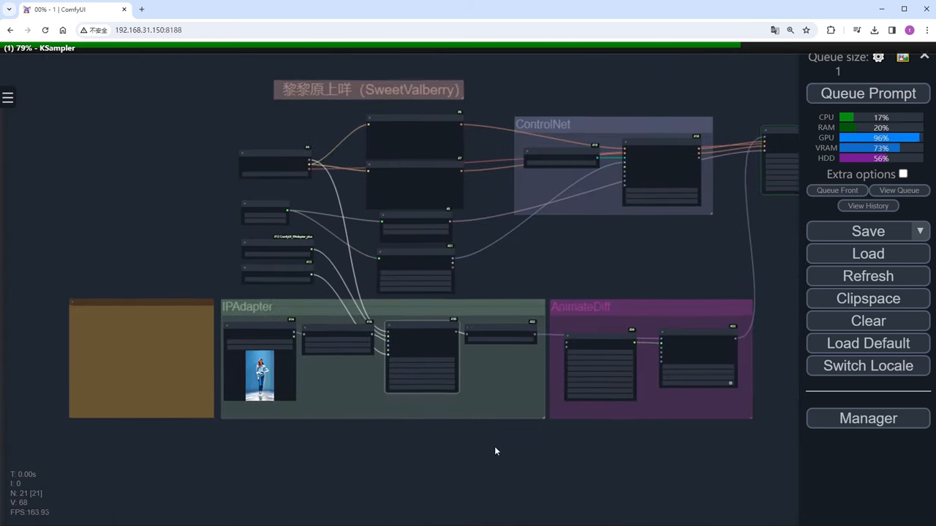
# - Drag-select all workflow nodes to clear them from the canvas
pyautogui.moveTo(496, 451); pyautogui.dragTo(625, 311)
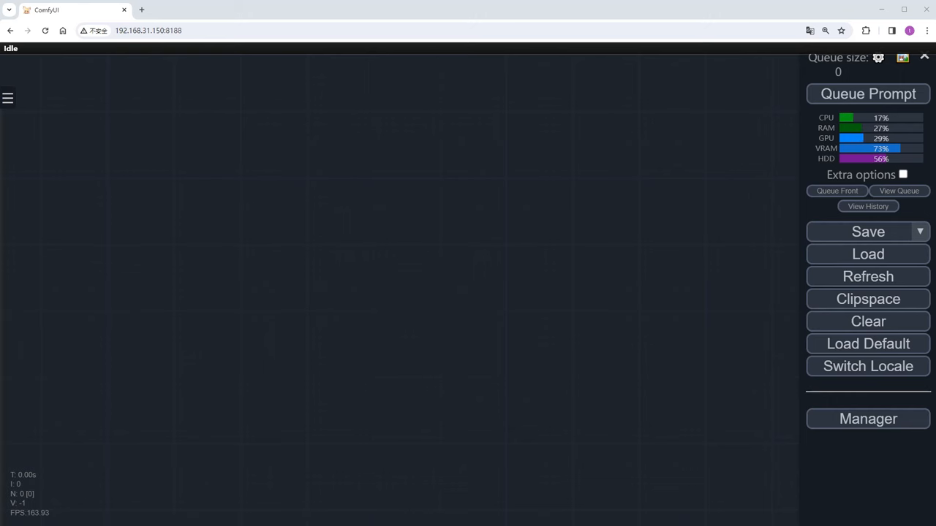
pyautogui.moveTo(858, 351)
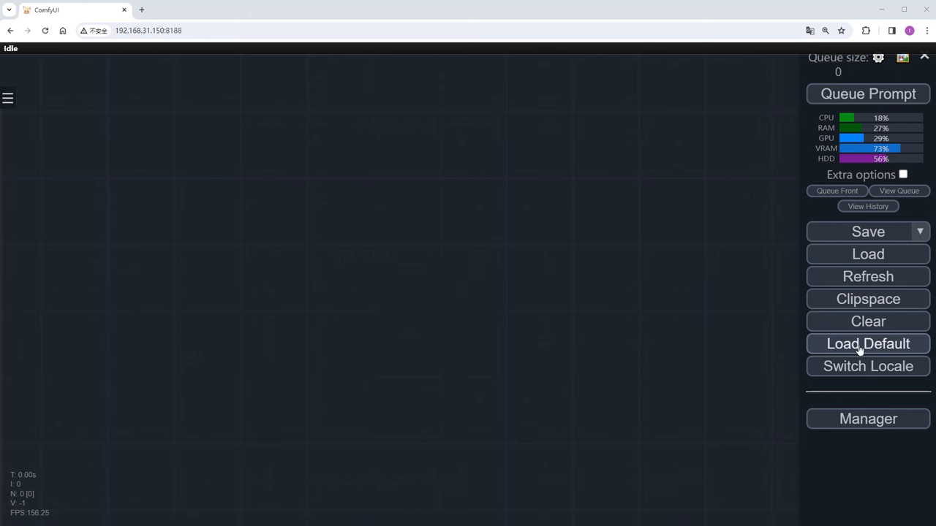
# - Load the default workflow with the juggernautXL v9 checkpoint and a 1024×1024 latent
pyautogui.click(866, 344)
pyautogui.write('xl')
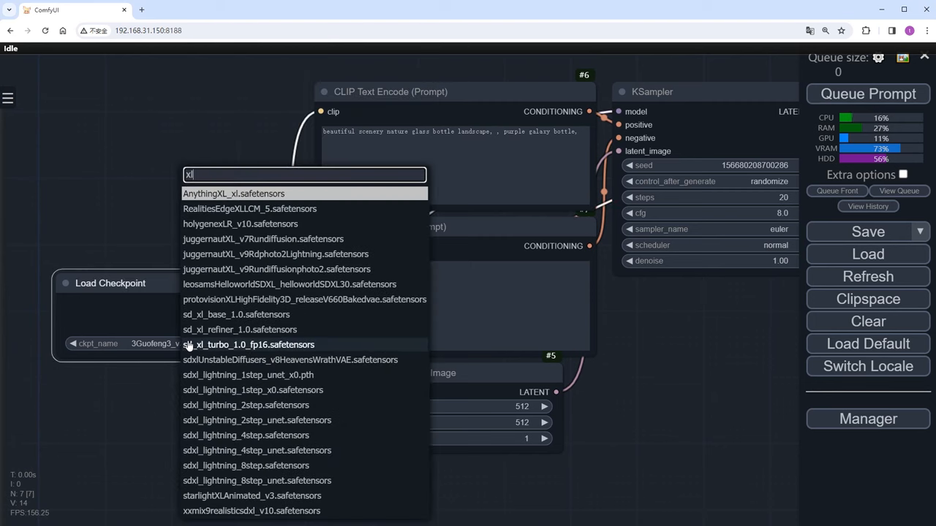
pyautogui.moveTo(275, 269)
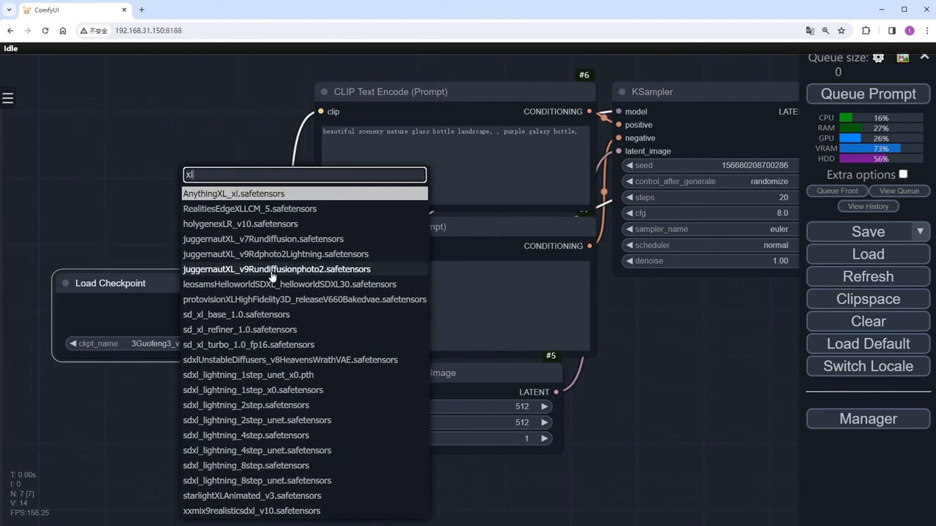
pyautogui.click(275, 269)
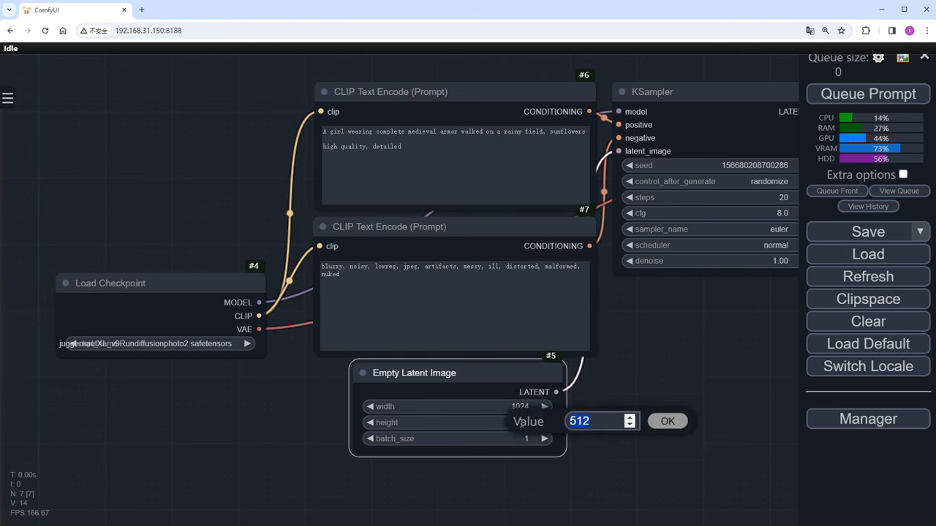
pyautogui.click(666, 420)
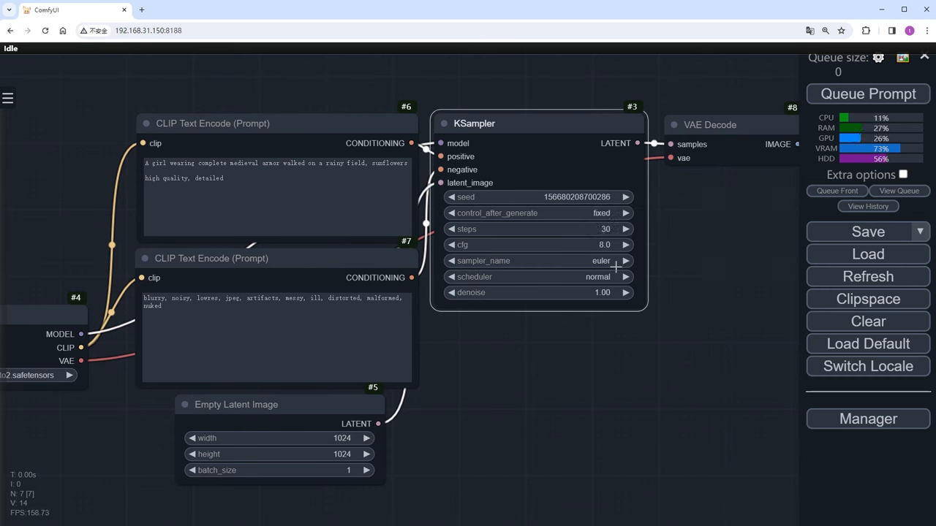
# - Sample with 30 steps, dpmpp_2m and karras, then queue the prompt
pyautogui.click(596, 260)
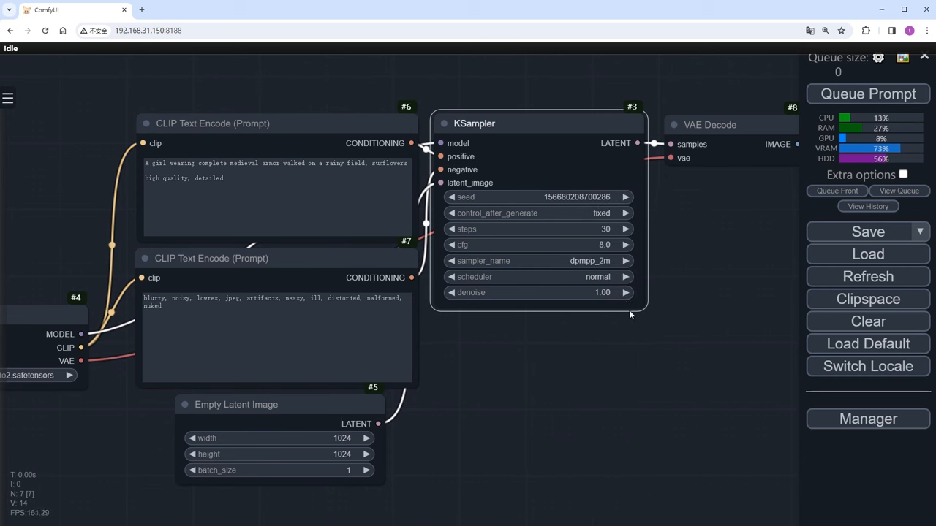
pyautogui.click(625, 276)
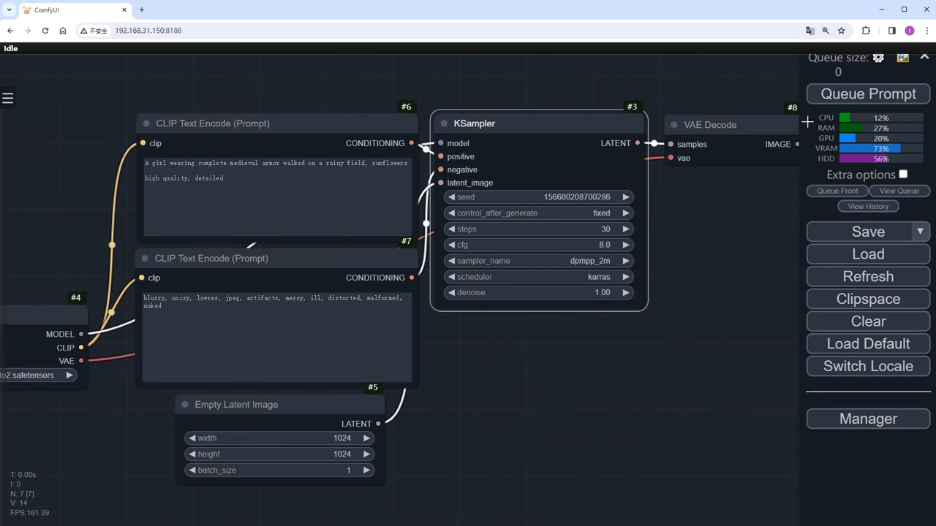
pyautogui.click(867, 94)
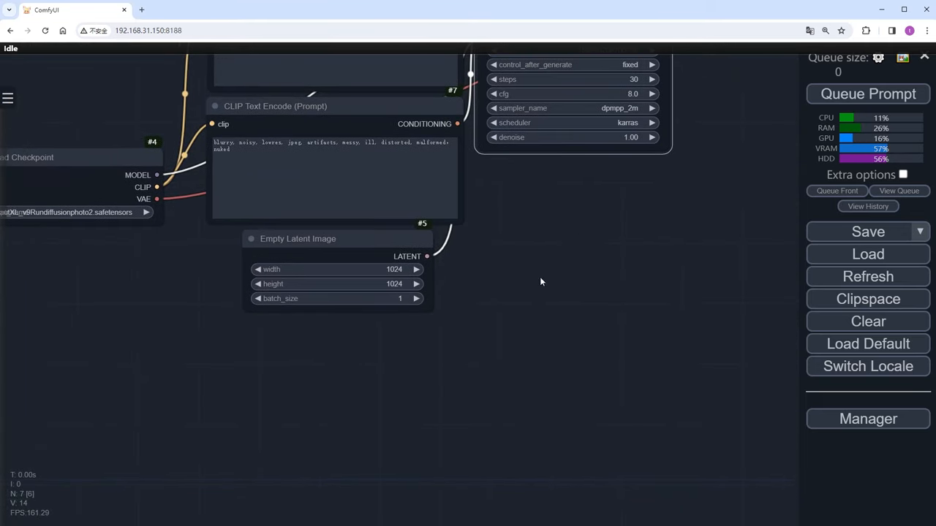
pyautogui.moveTo(351, 364)
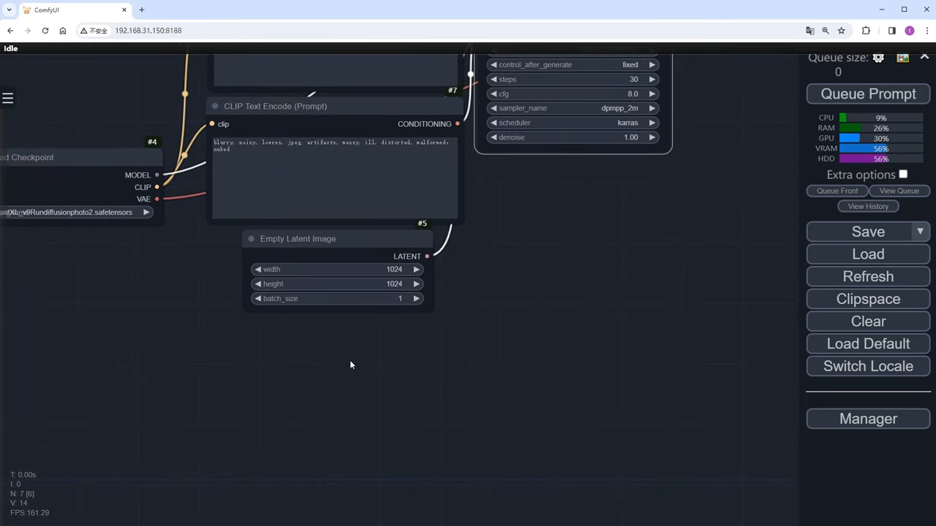
# - Search 'ipa', add IPAdapter Advanced, and pan it into view below Empty Latent Image
pyautogui.write('ipa')
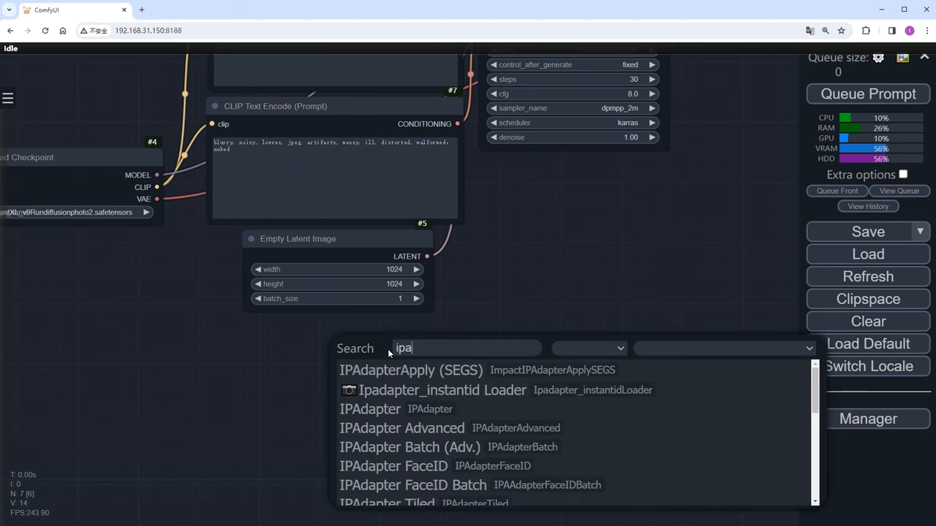
pyautogui.click(401, 427)
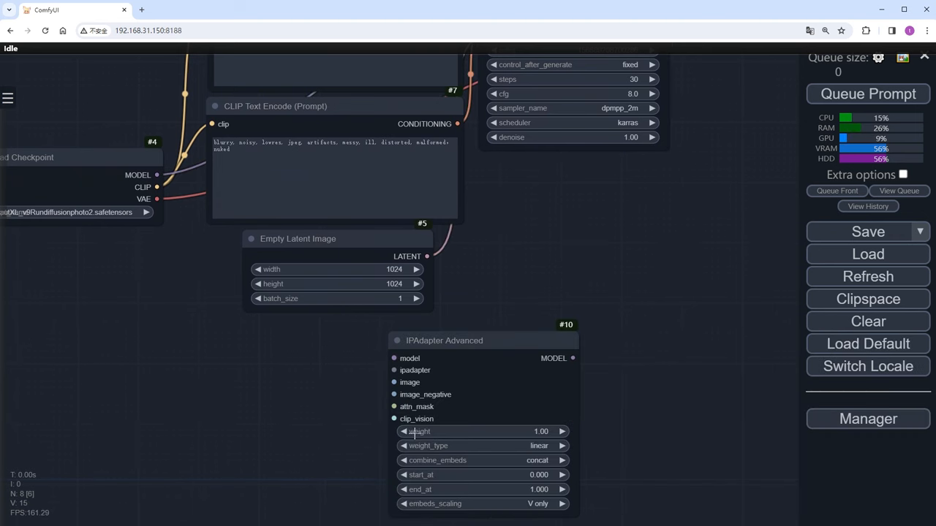
pyautogui.moveTo(444, 340); pyautogui.dragTo(538, 276)
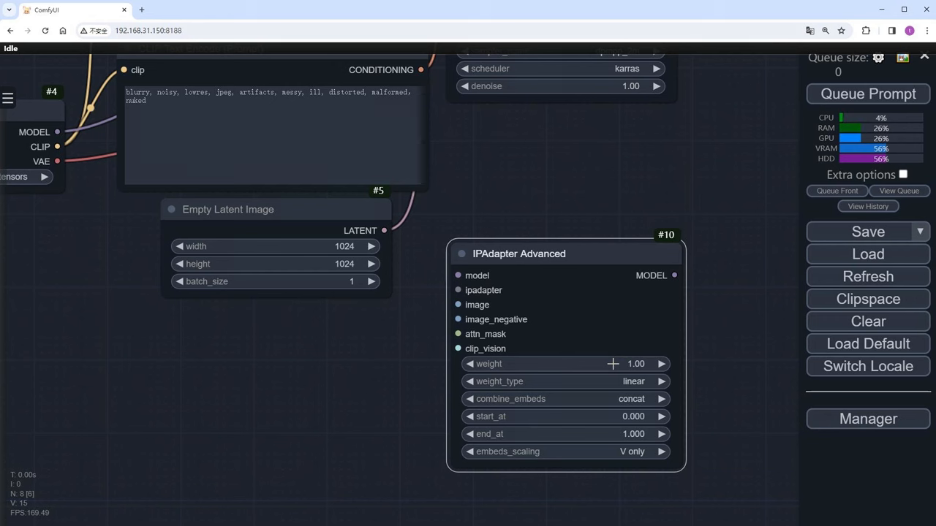
pyautogui.moveTo(710, 366)
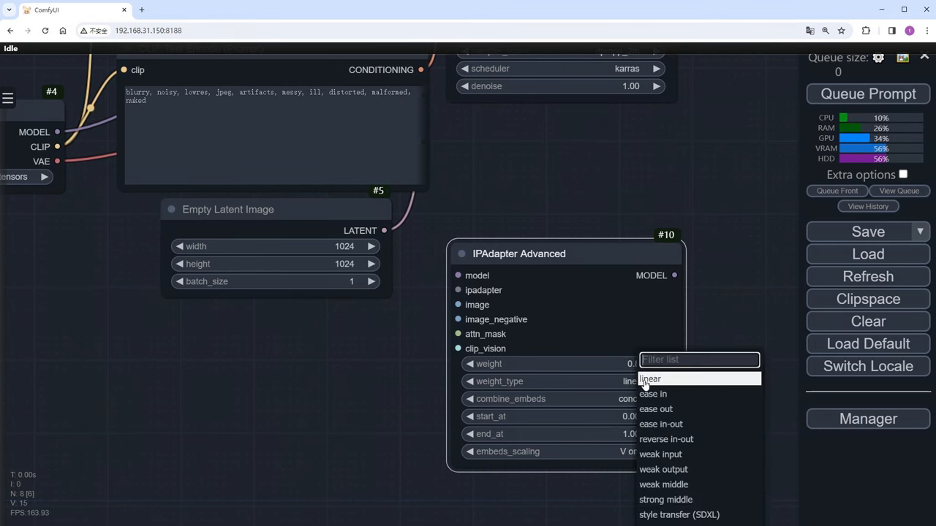
pyautogui.moveTo(747, 416)
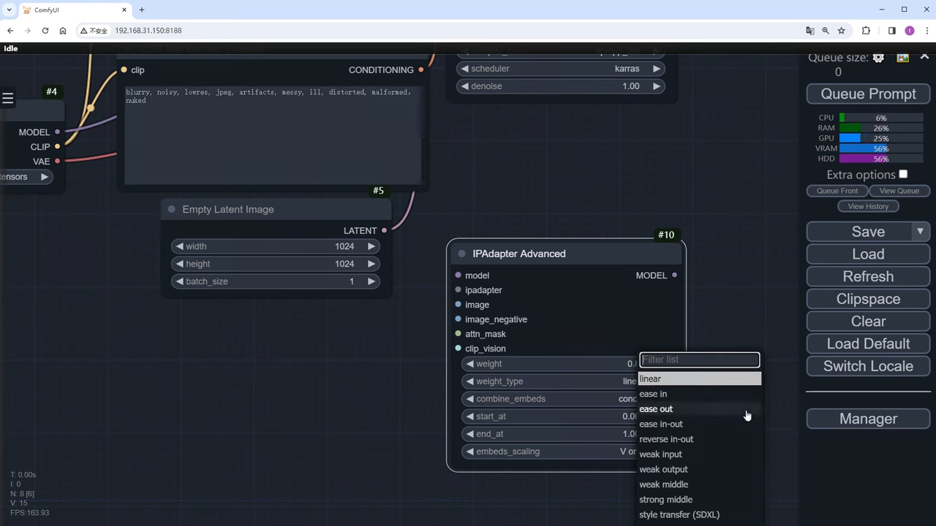
pyautogui.moveTo(740, 409)
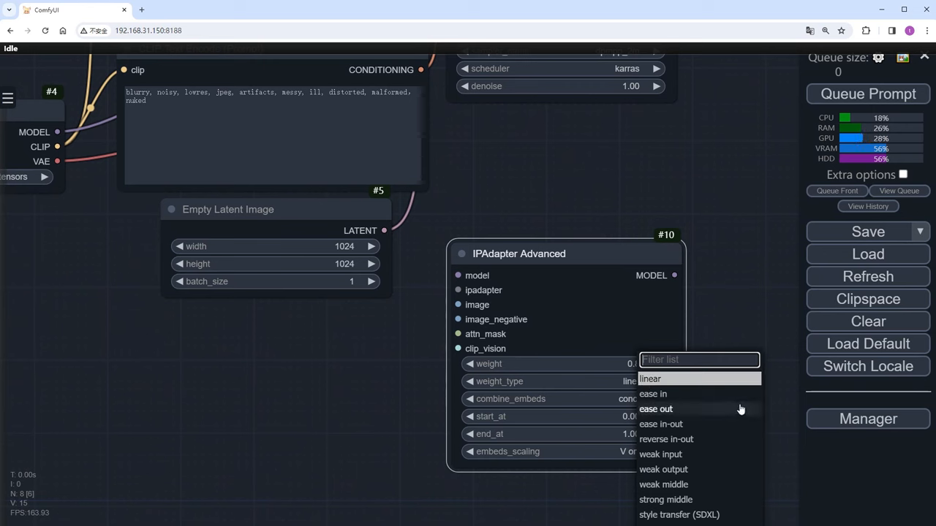
pyautogui.moveTo(708, 402)
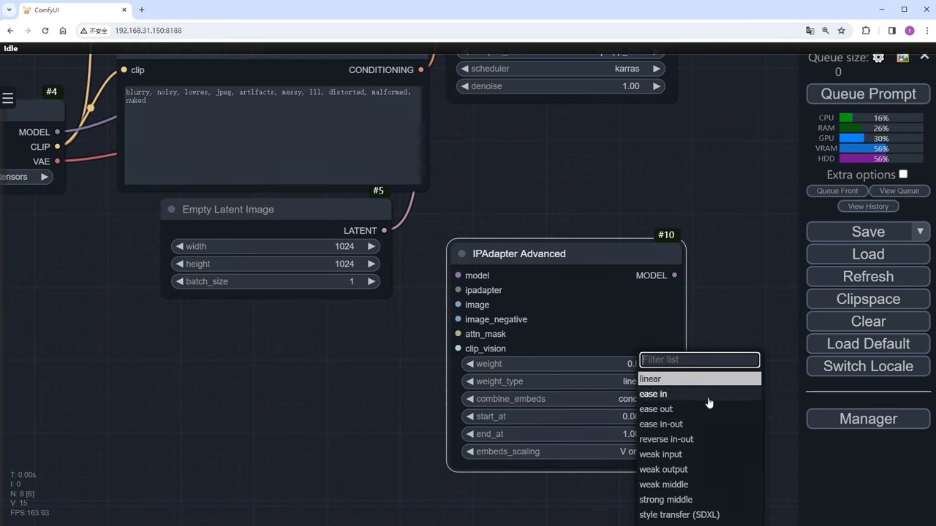
pyautogui.moveTo(685, 454)
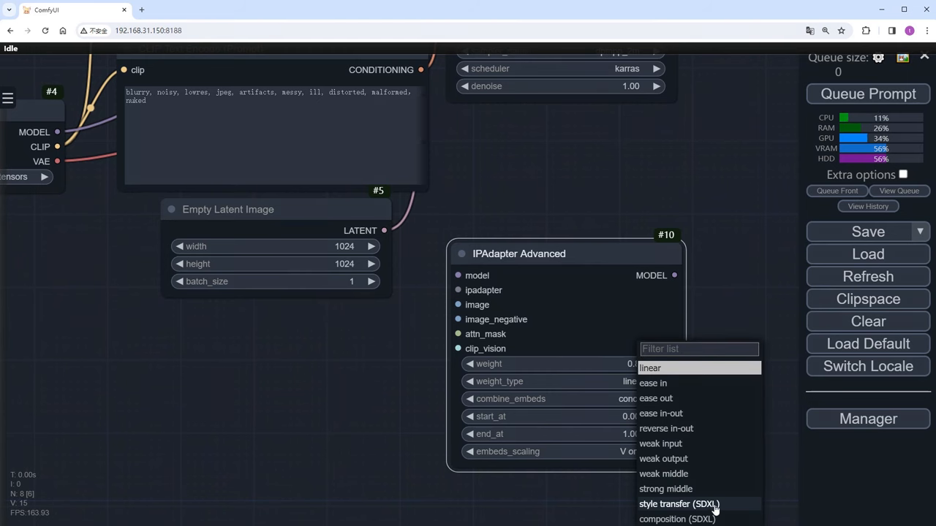
# - Give IPAdapter Advanced weight 0.80 and the style transfer (SDXL) weight type
pyautogui.click(681, 504)
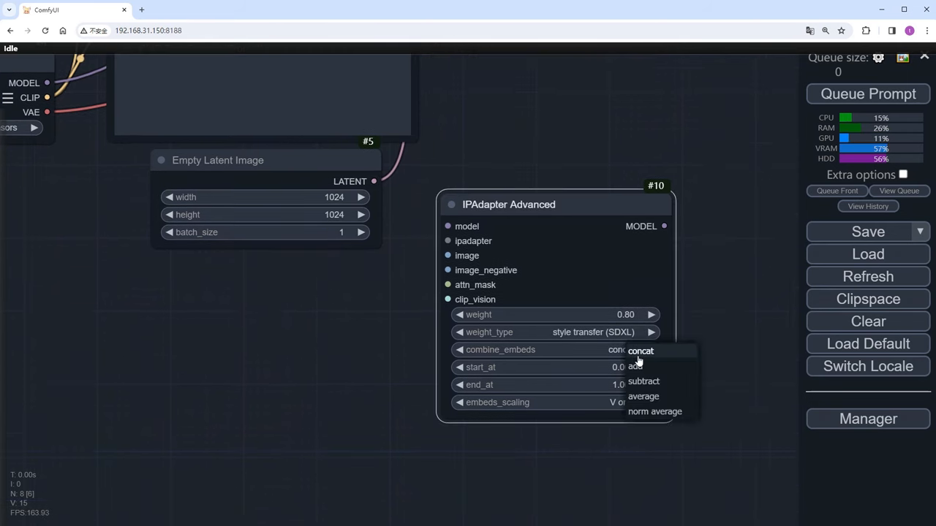
pyautogui.moveTo(661, 424)
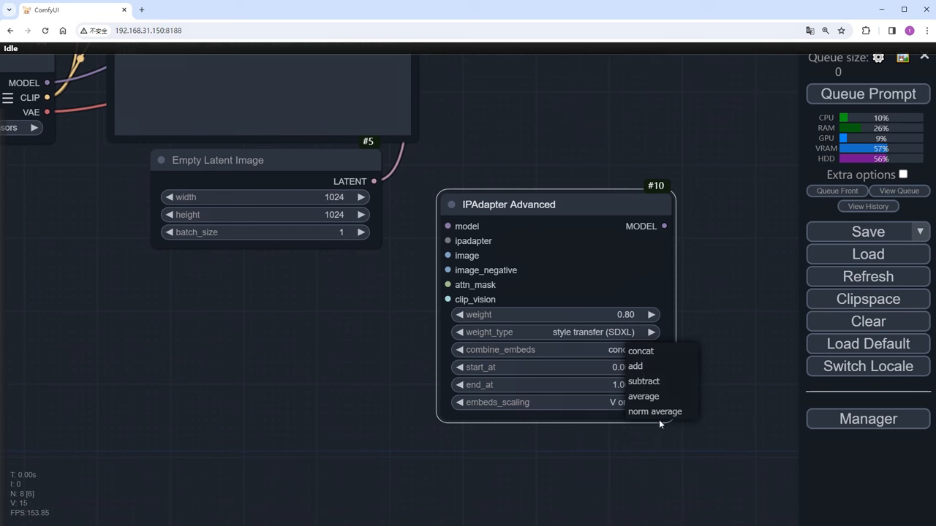
pyautogui.moveTo(666, 357)
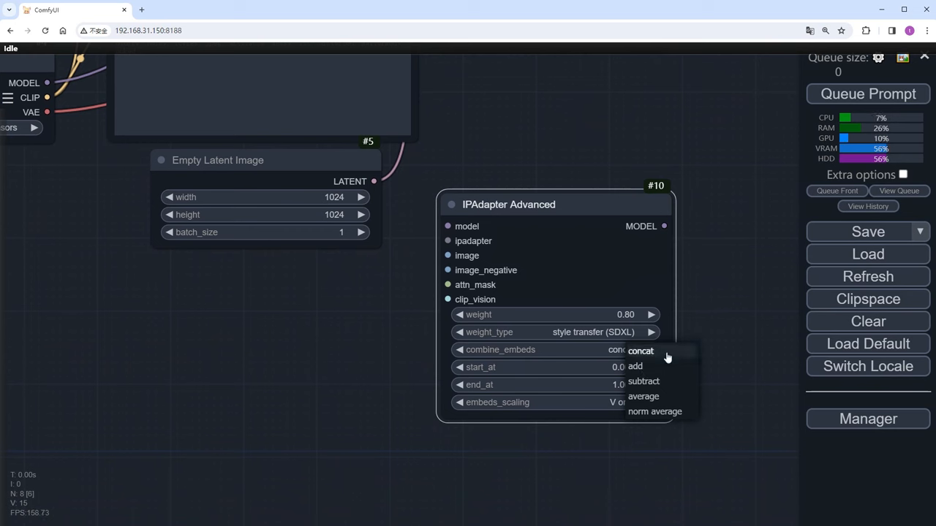
pyautogui.moveTo(665, 397)
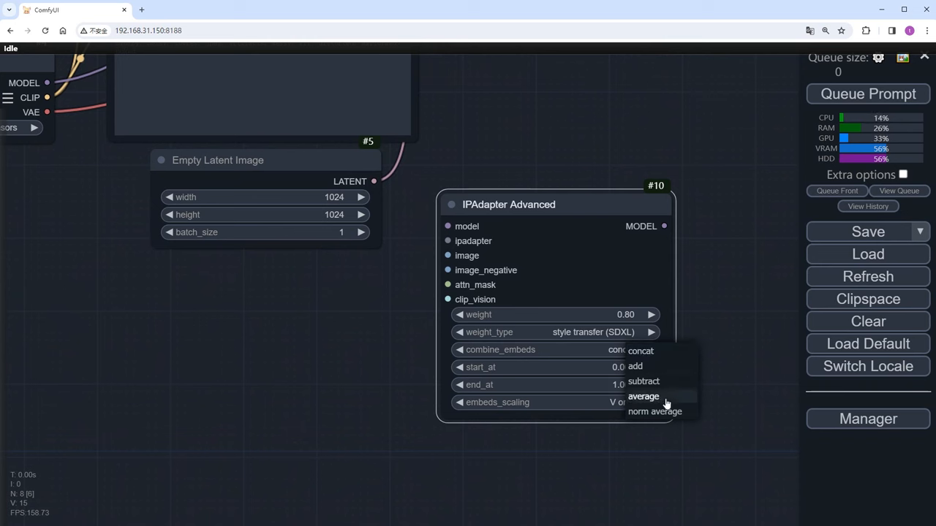
# - Set end_at to 0.800, keeping concat combine_embeds and V only embeds_scaling
pyautogui.click(639, 351)
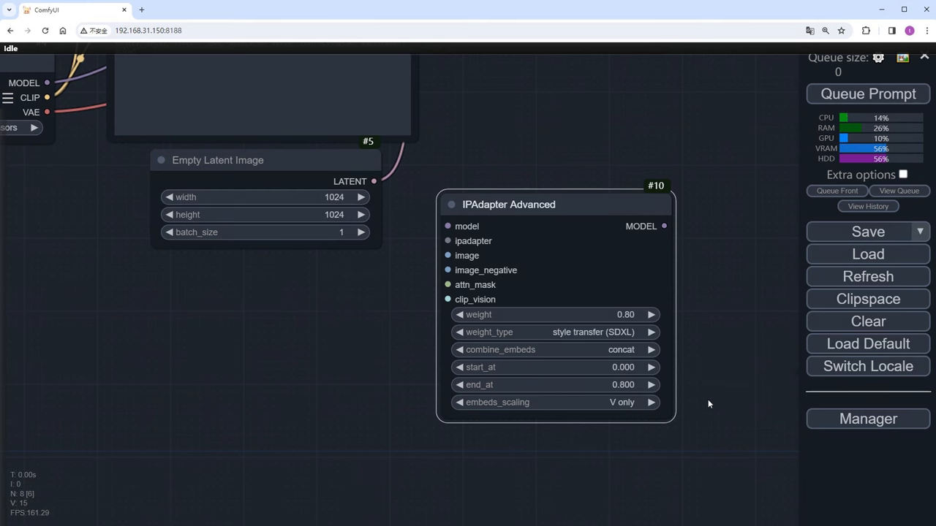
pyautogui.moveTo(668, 426)
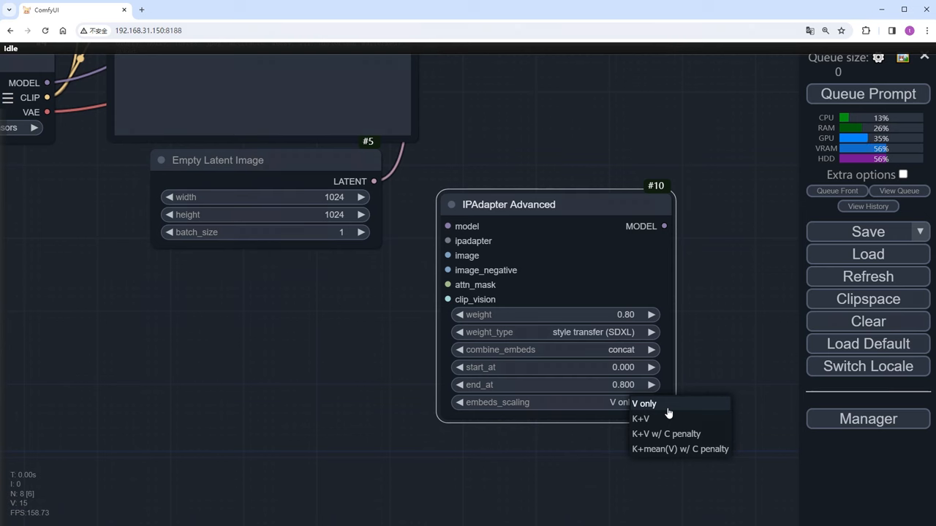
pyautogui.moveTo(691, 455)
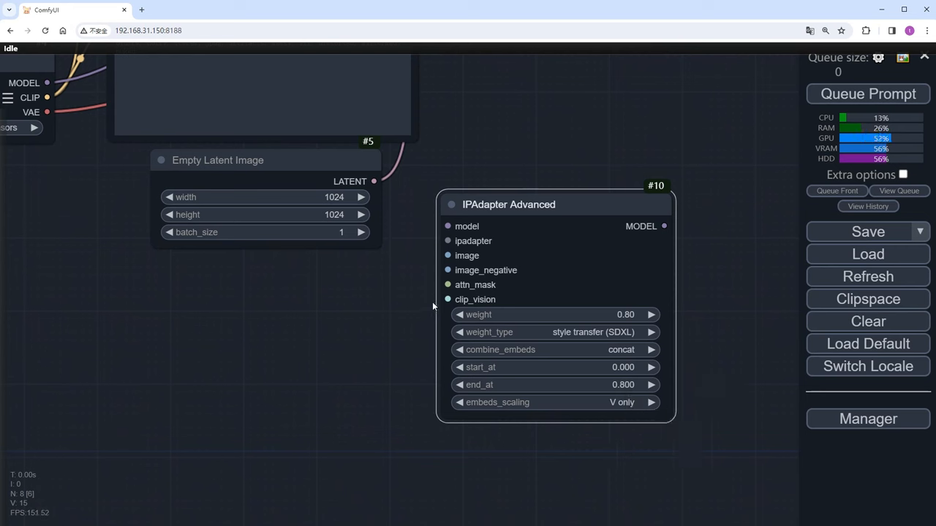
# - Attach an IPAdapter Unified Loader to the ipadapter input using the PLUS (high strength) preset
pyautogui.click(447, 240)
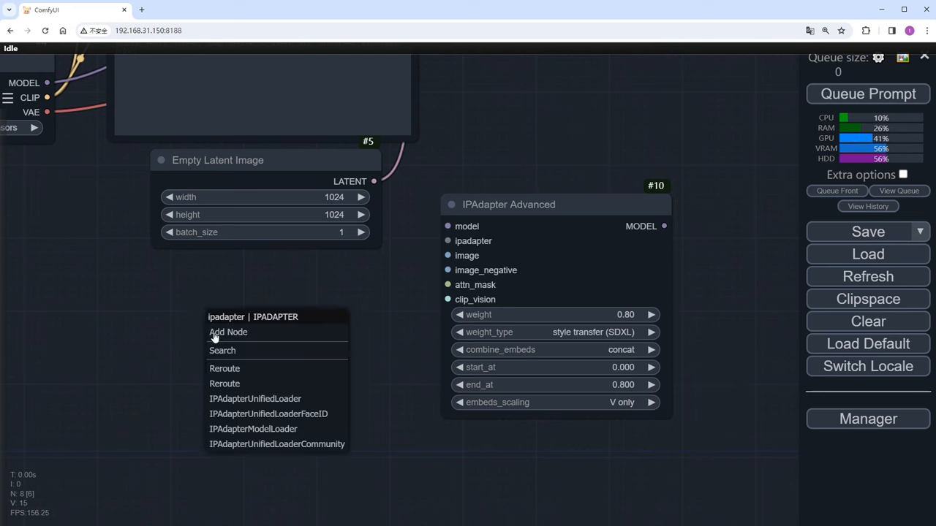
pyautogui.click(255, 398)
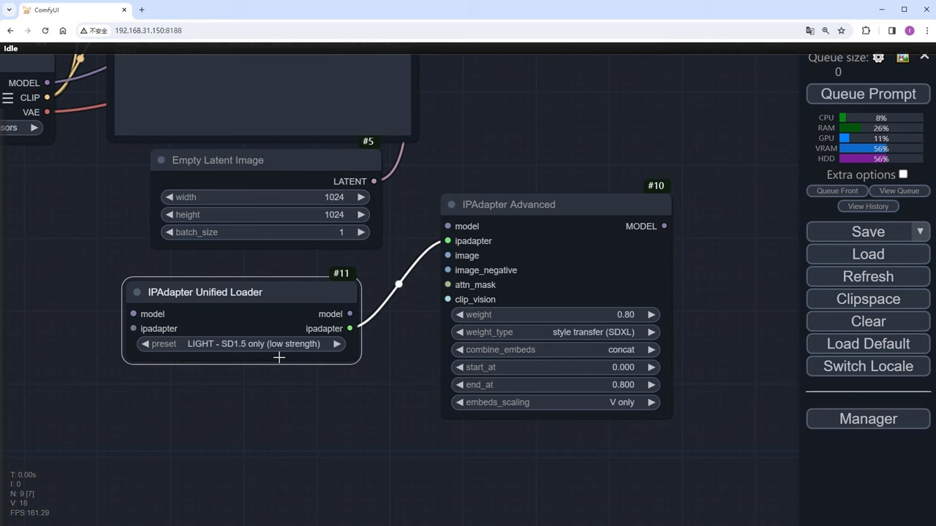
pyautogui.click(254, 343)
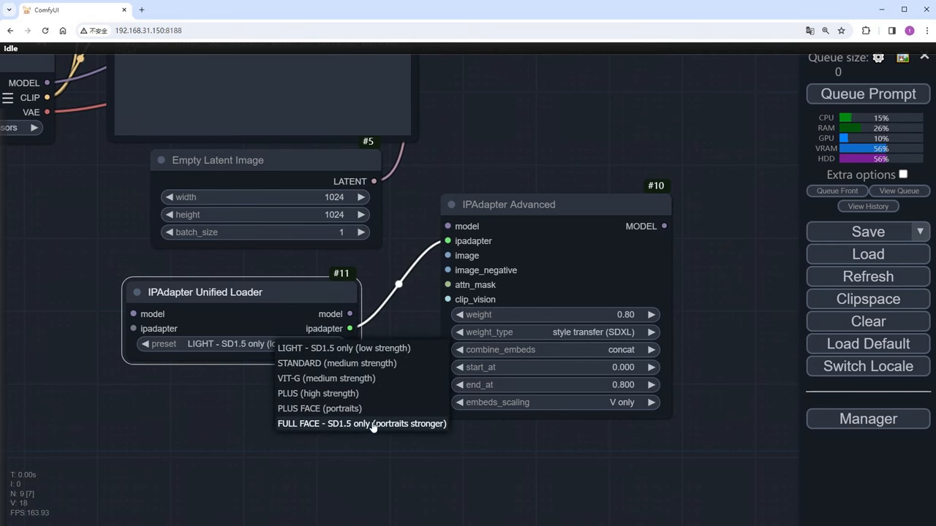
pyautogui.moveTo(392, 349)
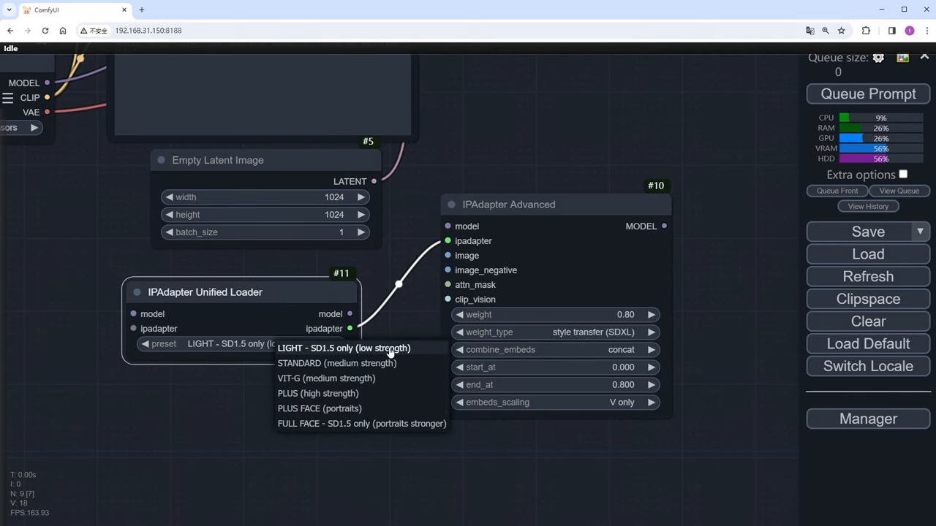
pyautogui.moveTo(318, 393)
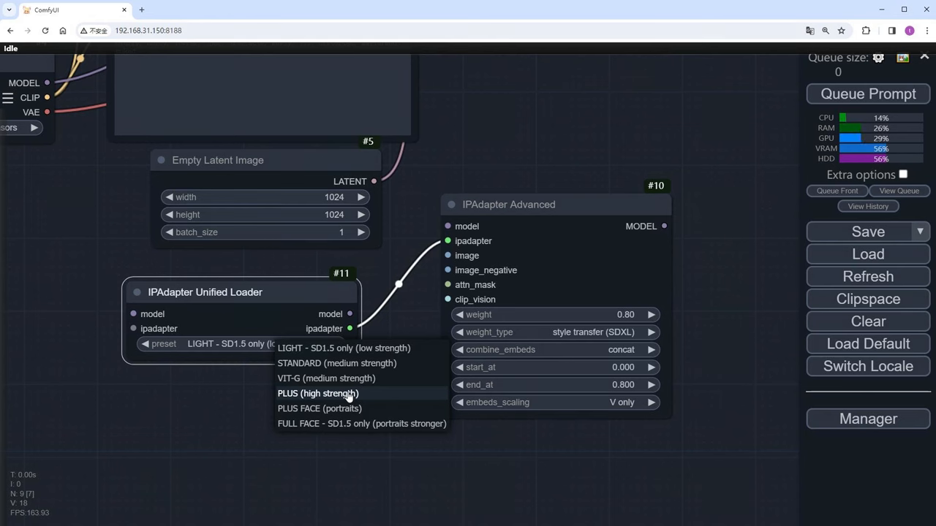
pyautogui.click(318, 393)
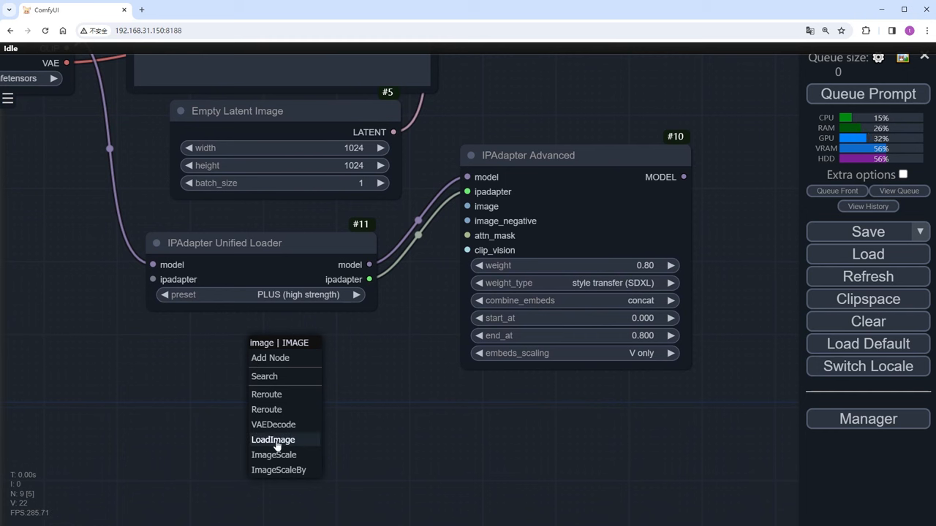
# - Load xingkong.jpg as the IPAdapter reference via Prep Image For ClipVision set to pad
pyautogui.click(272, 439)
pyautogui.write('link')
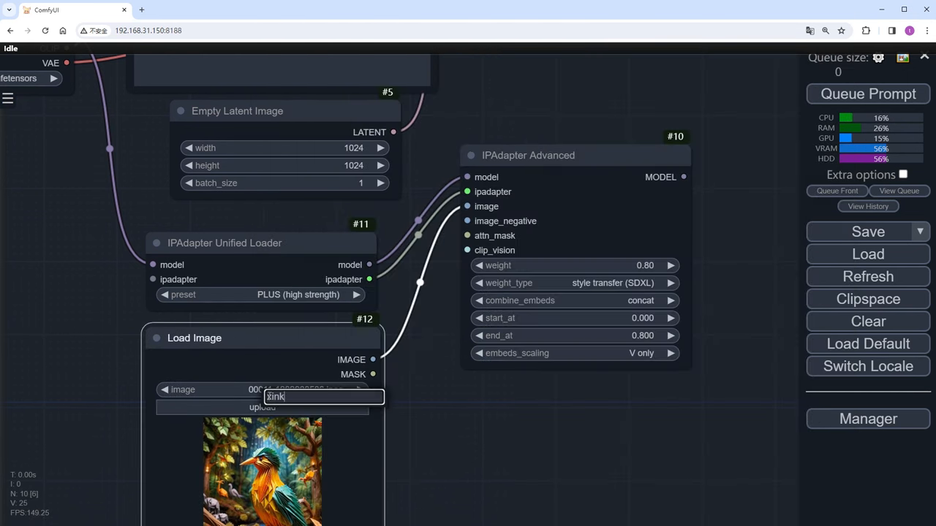
pyautogui.write('xin')
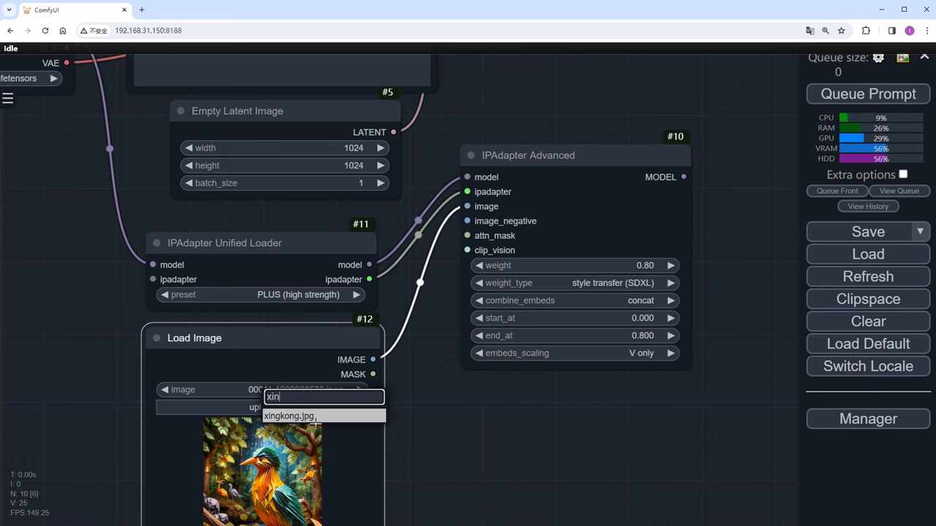
pyautogui.click(290, 416)
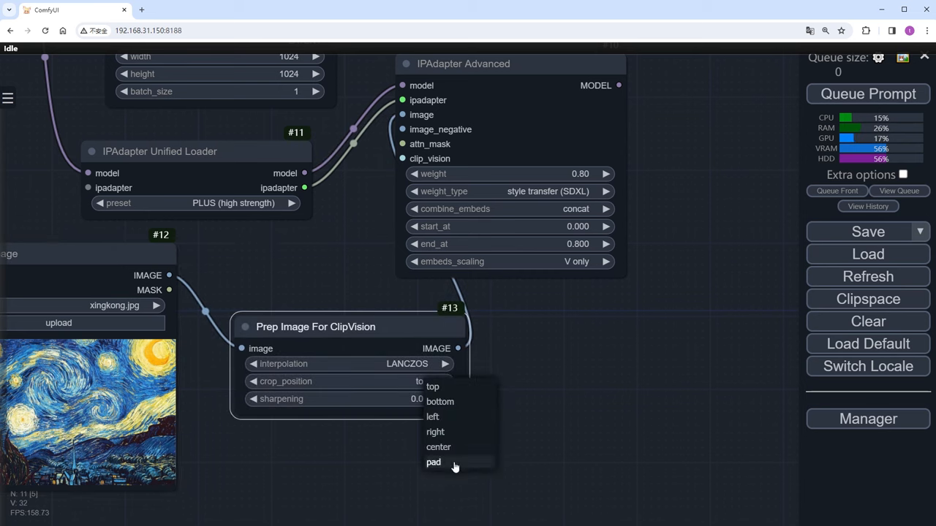
pyautogui.click(433, 462)
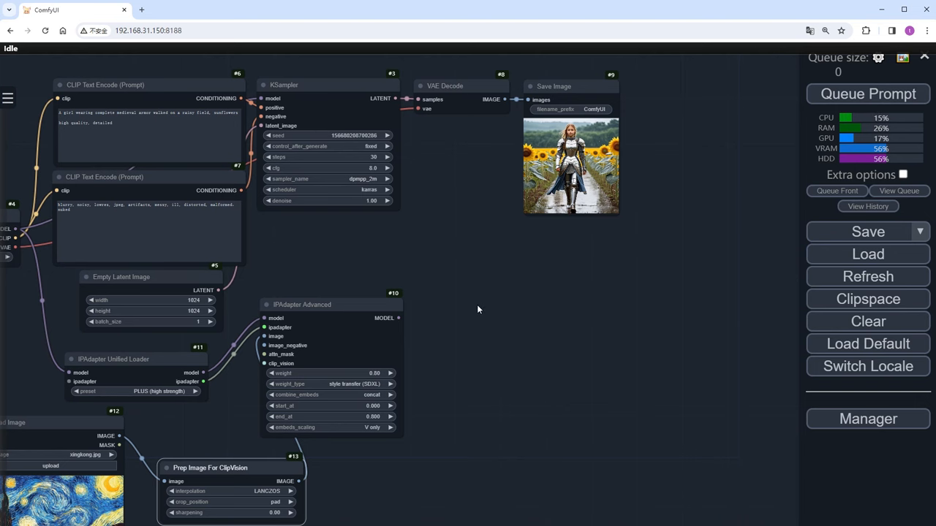
# - Insert RescaleCFG at 0.70 between IPAdapter Advanced and KSampler, then queue a generation
pyautogui.doubleClick(478, 309)
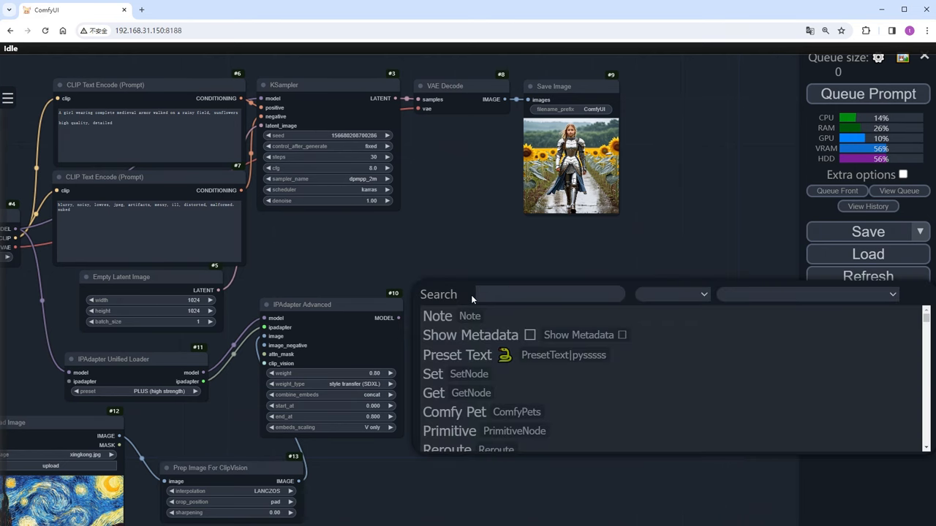
pyautogui.write('resc')
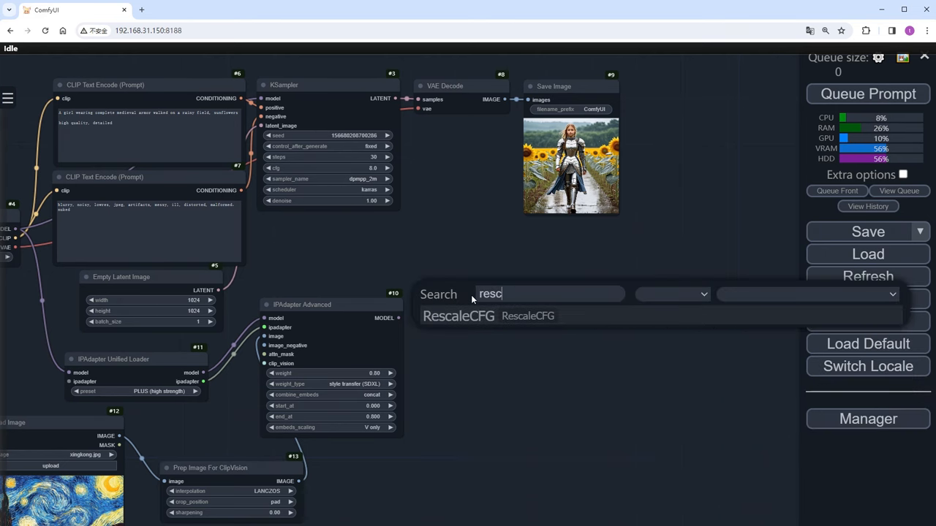
pyautogui.click(458, 316)
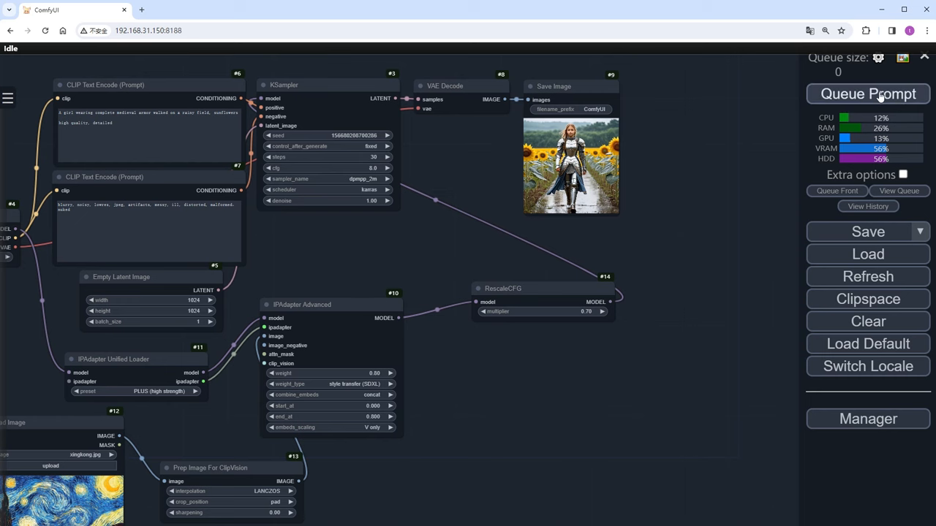
pyautogui.click(867, 94)
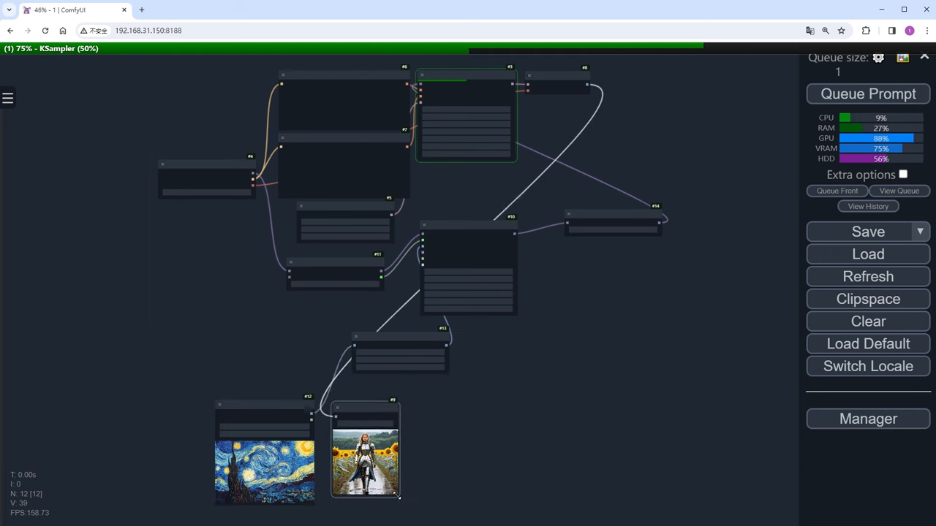
# - After the Starry Night render, add a watercolor.png Load Image and a second Save Image
pyautogui.moveTo(397, 499); pyautogui.dragTo(426, 512)
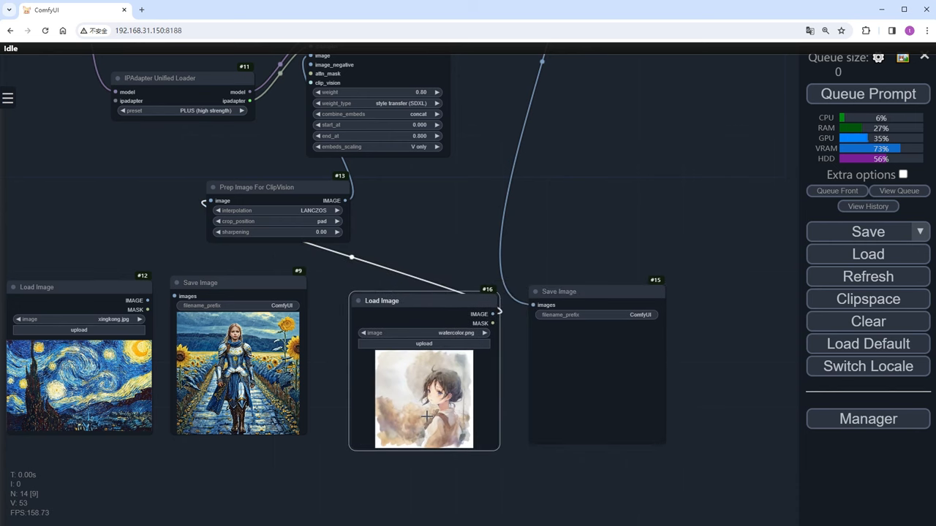
# - Generate with the watercolor.png reference and pan to compare both Save Image results
pyautogui.click(867, 94)
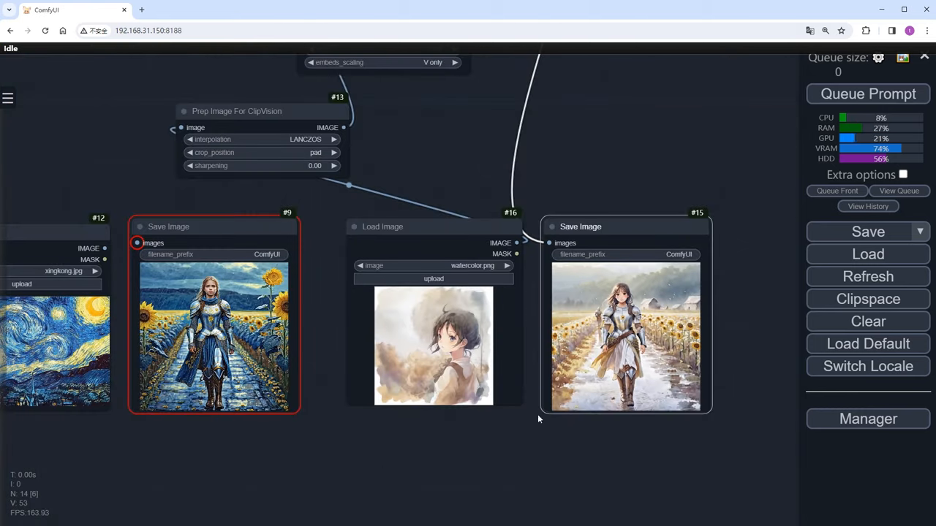
pyautogui.moveTo(538, 419); pyautogui.dragTo(592, 409)
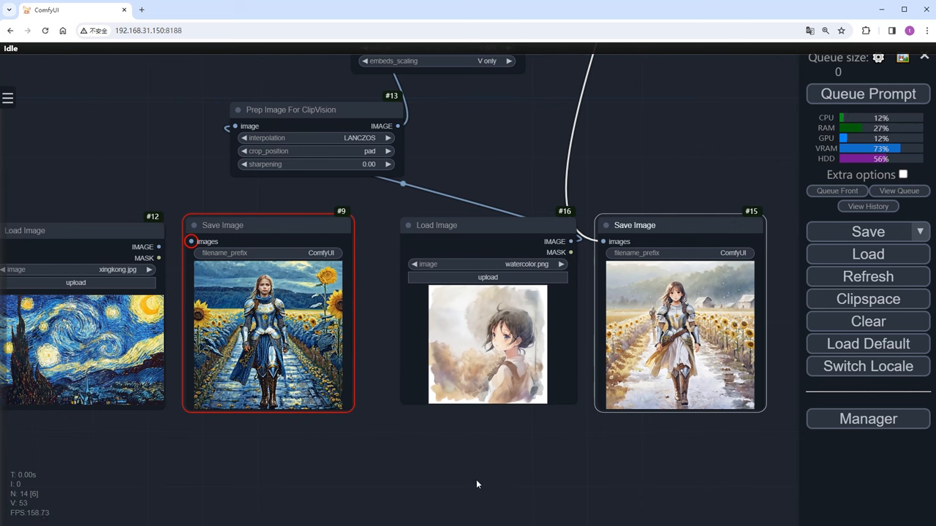
pyautogui.click(867, 94)
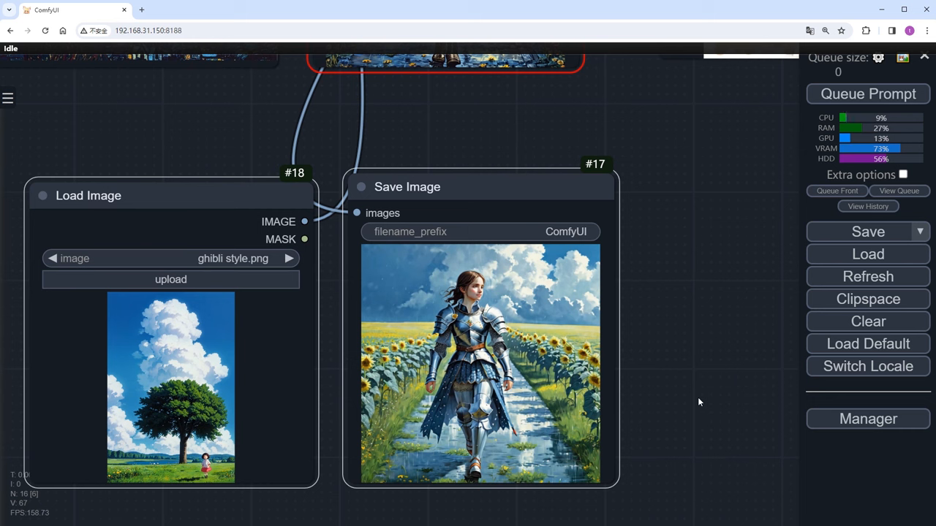
# - Queue generations using the Ghibli-style and pink cat reference images
pyautogui.click(866, 94)
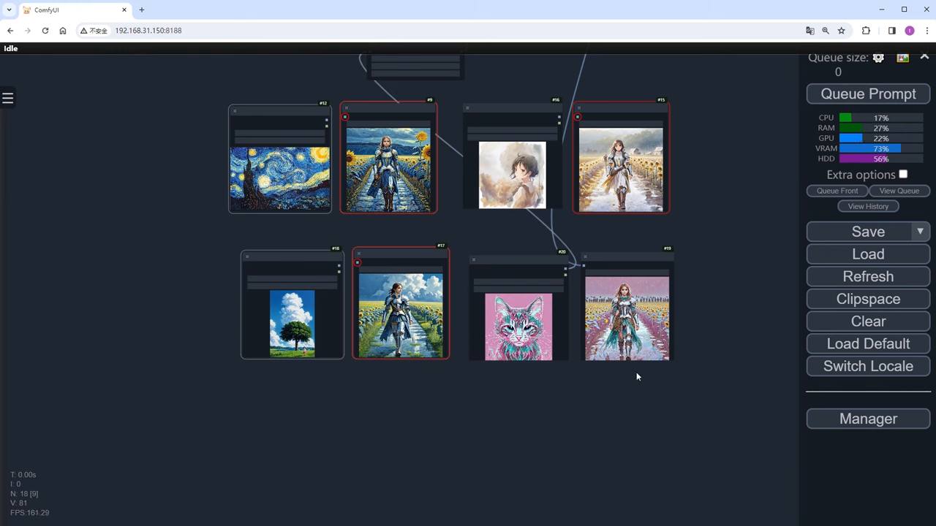
pyautogui.moveTo(297, 420)
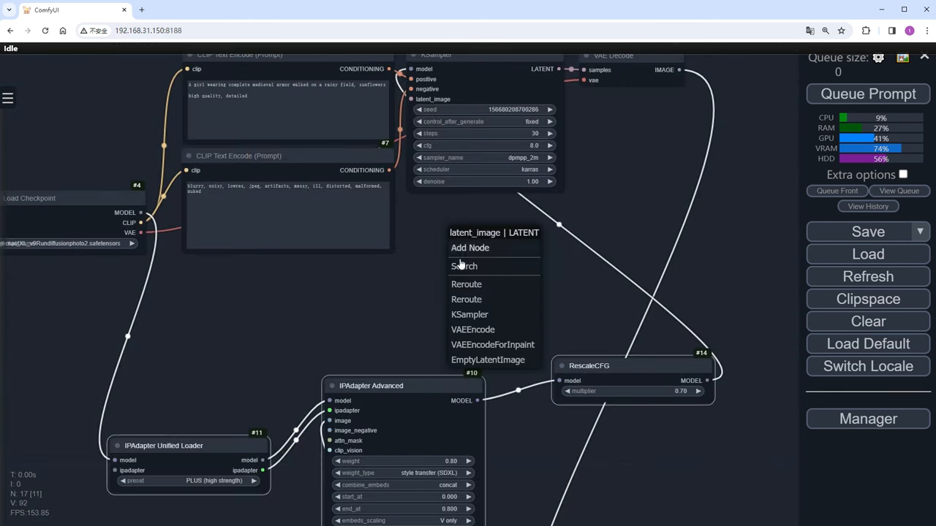
# - Feed model2.png through VAE Encode into the KSampler latent and set IPAdapter weight 1.5
pyautogui.click(472, 329)
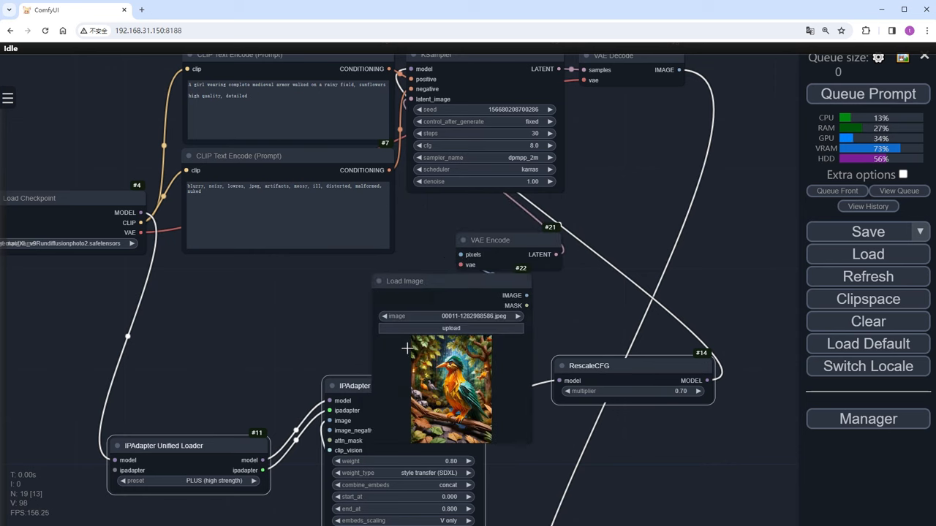
pyautogui.moveTo(141, 232); pyautogui.dragTo(470, 264)
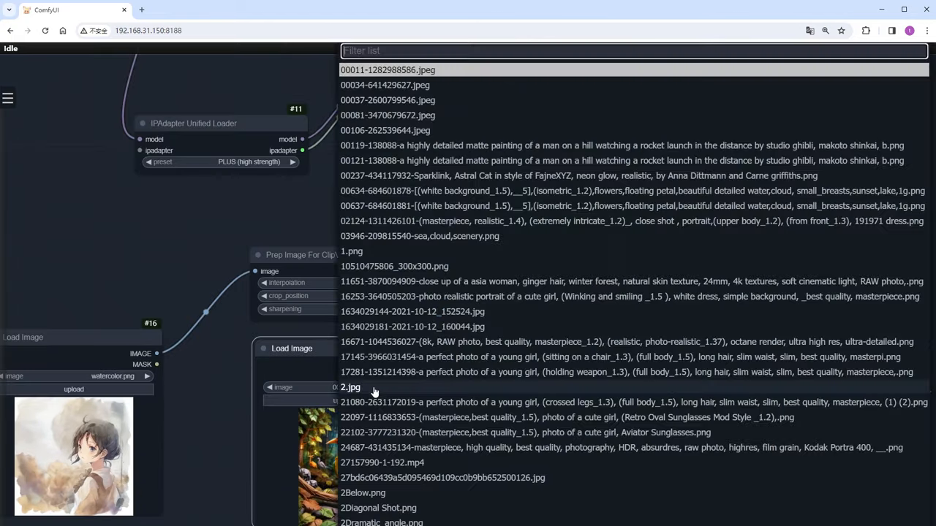
pyautogui.write('mod')
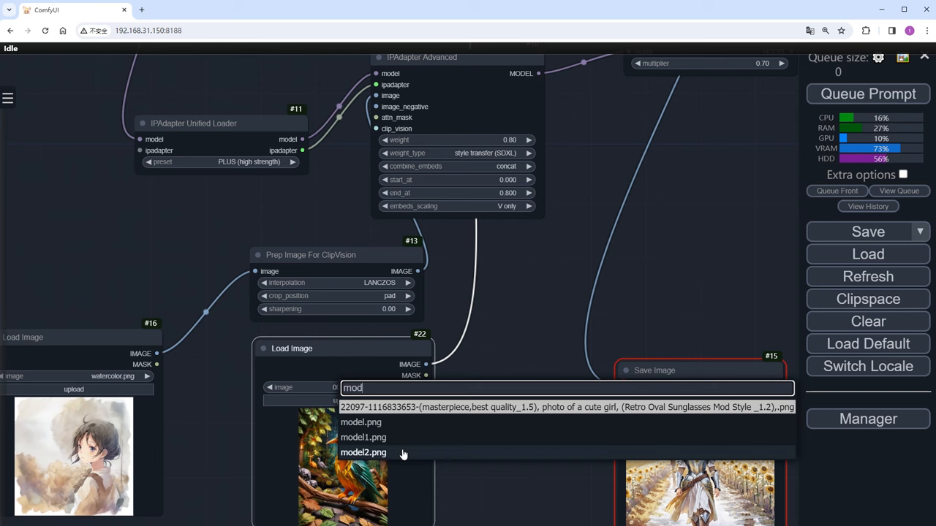
pyautogui.click(364, 454)
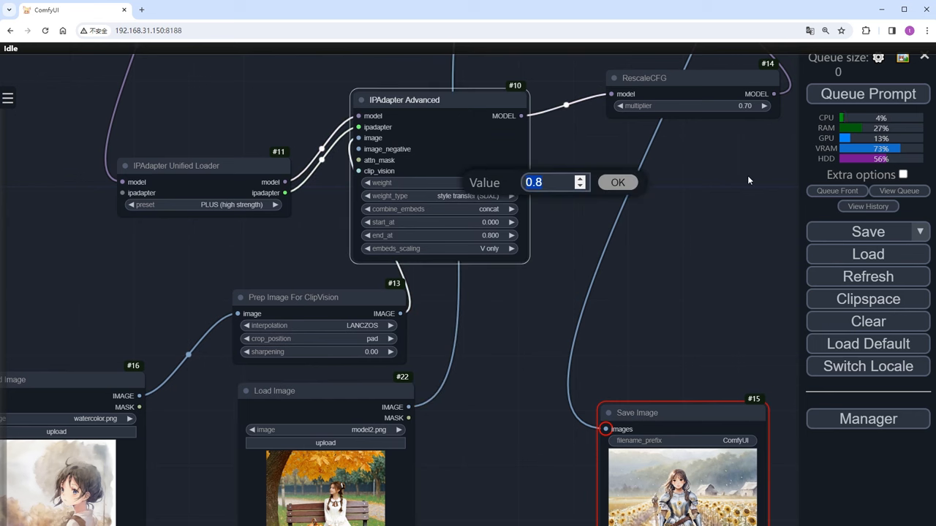
pyautogui.write('1.5')
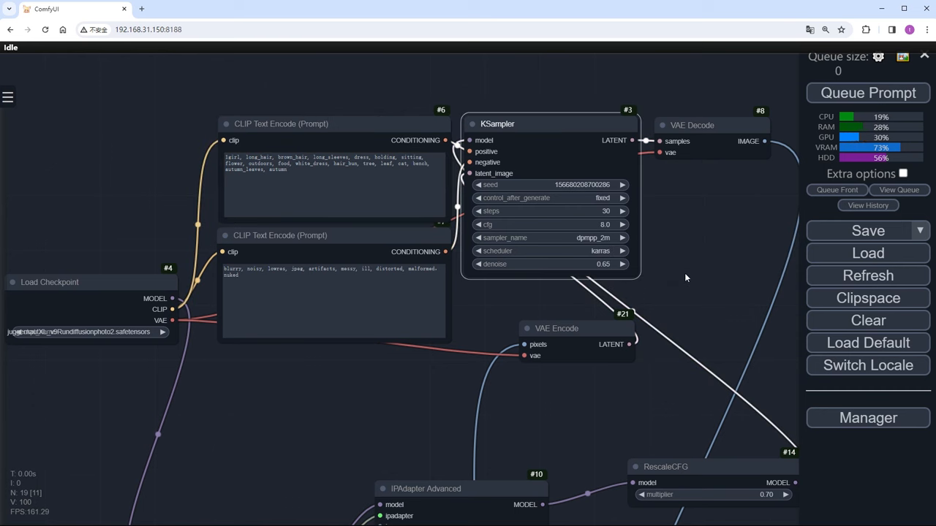
# - Generate with the autumn bench-girl prompt and KSampler denoise 0.65
pyautogui.click(867, 93)
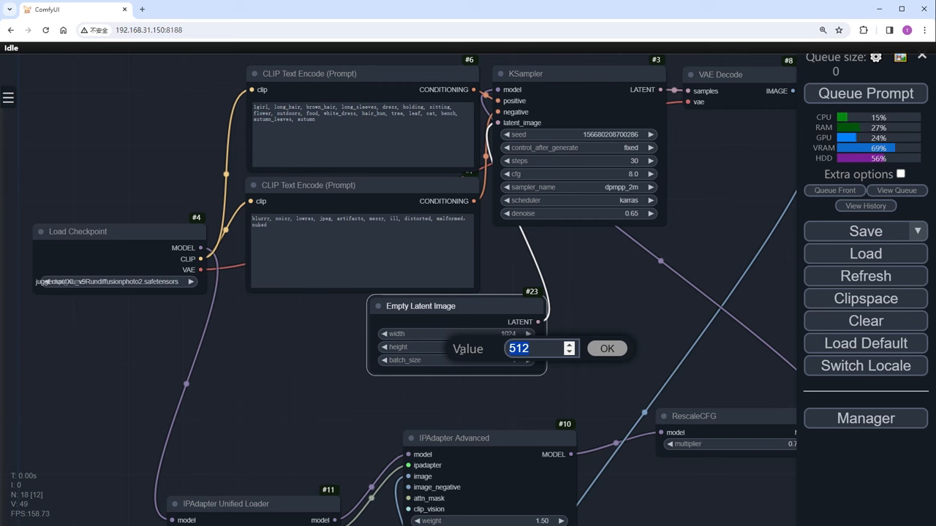
# - Confirm a height of 512 for the Empty Latent Image feeding KSampler
pyautogui.click(607, 348)
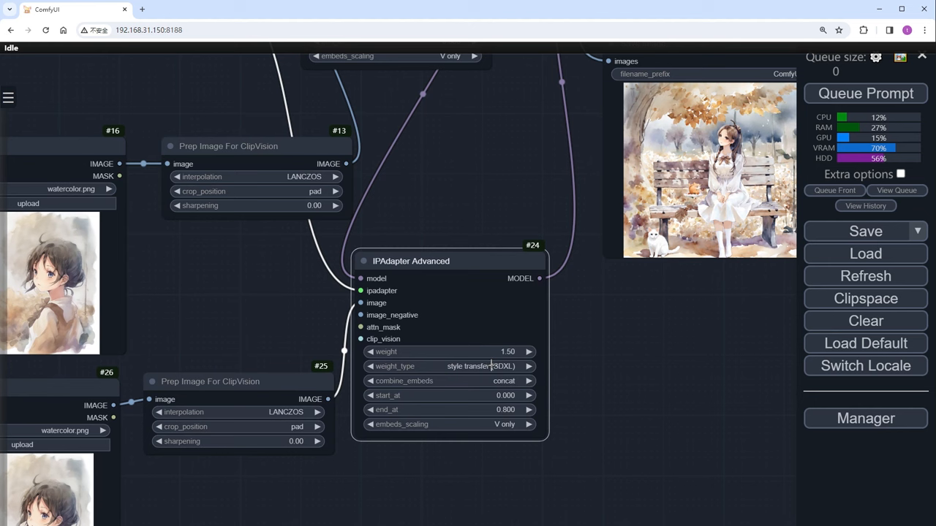
# - Set IPAdapter #24 to composition (SDXL) with K+mean(V) w/ C penalty embeds scaling
pyautogui.click(464, 366)
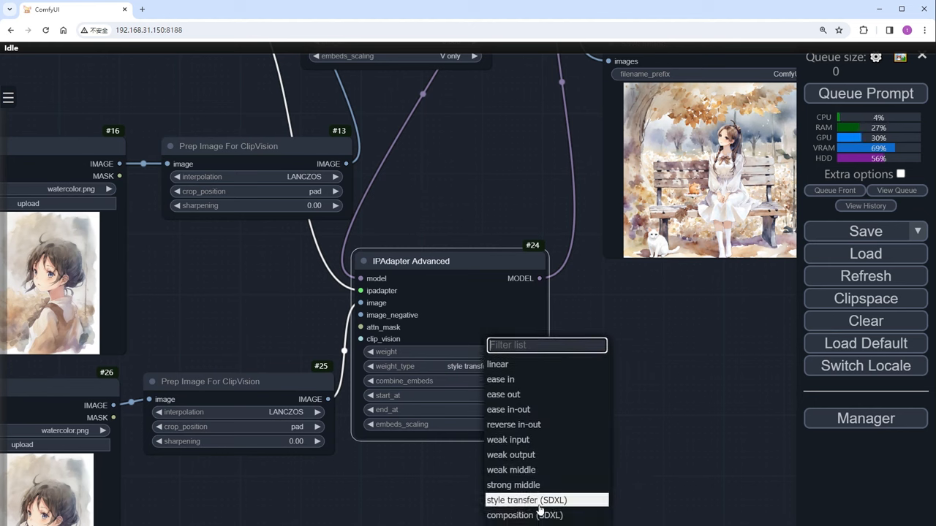
pyautogui.click(522, 515)
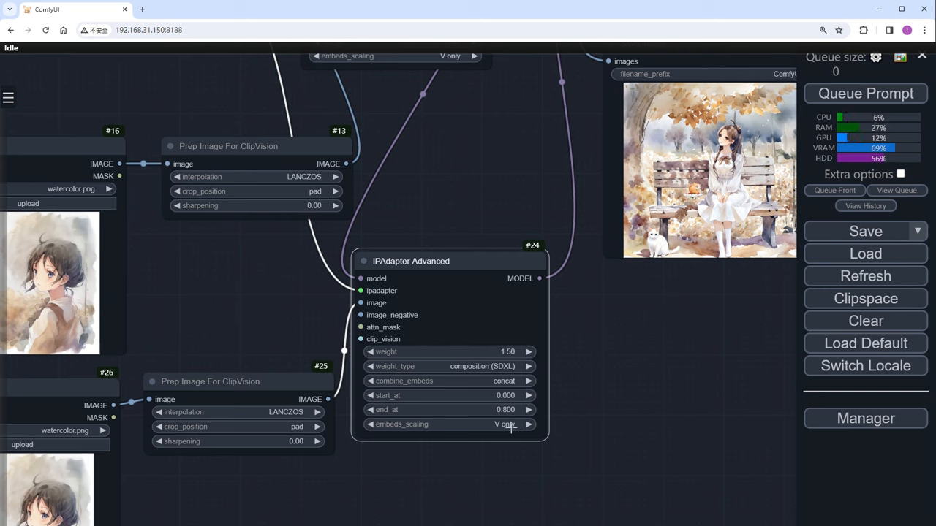
pyautogui.click(529, 424)
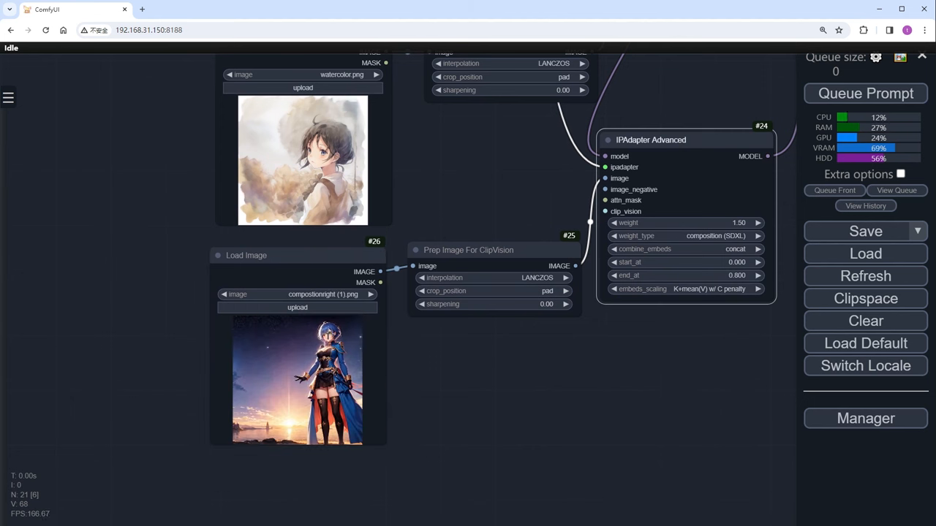
# - Try several composition references, ending with a left-side triangle, generating after each swap
pyautogui.click(865, 93)
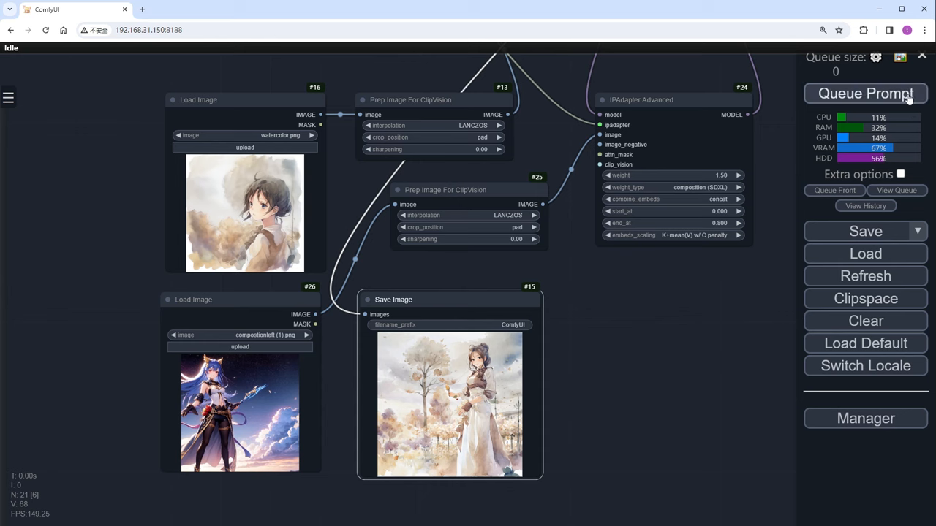
pyautogui.click(865, 93)
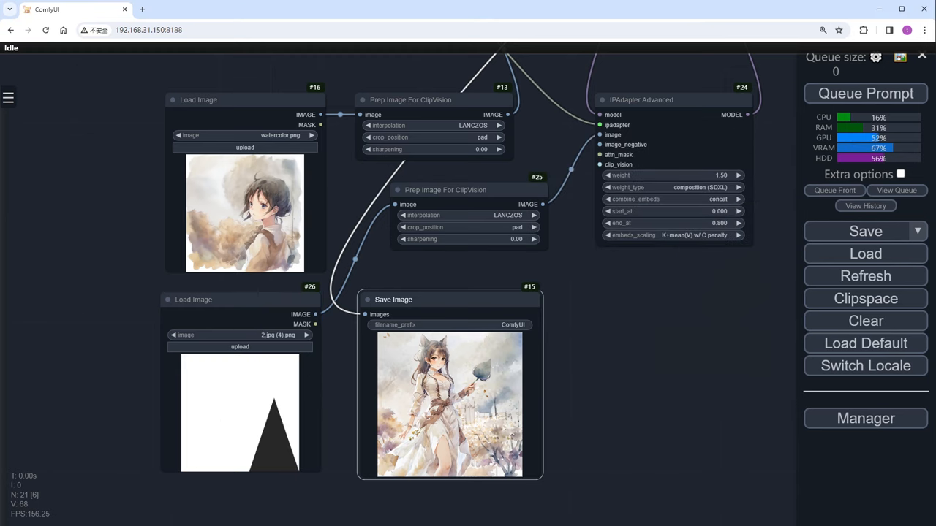
pyautogui.click(864, 93)
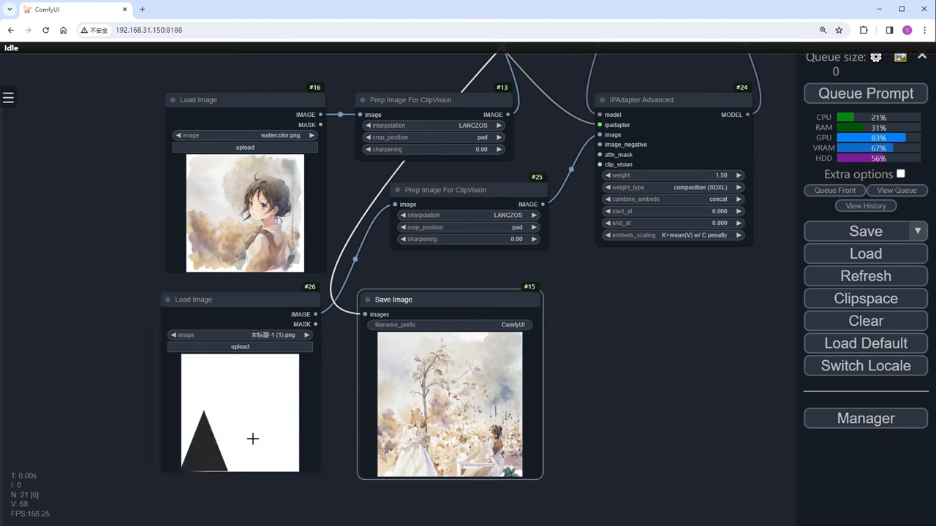
pyautogui.click(865, 92)
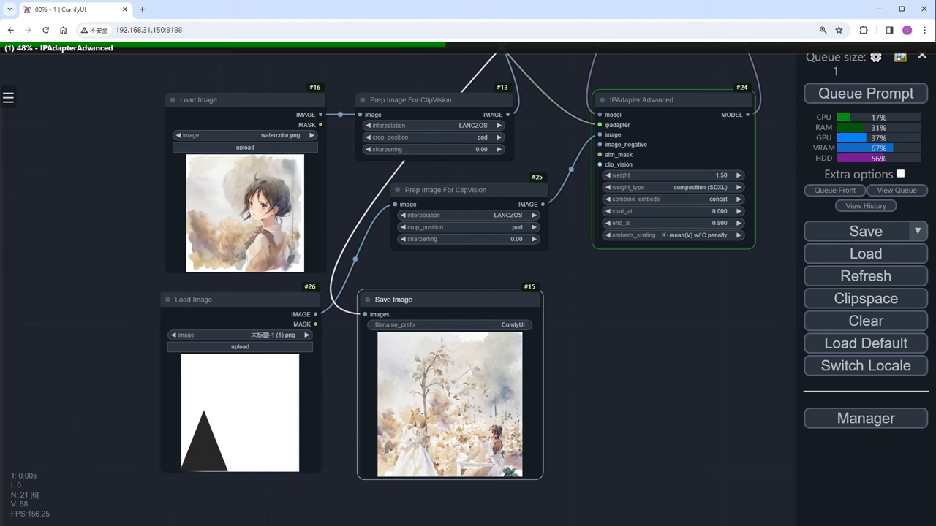